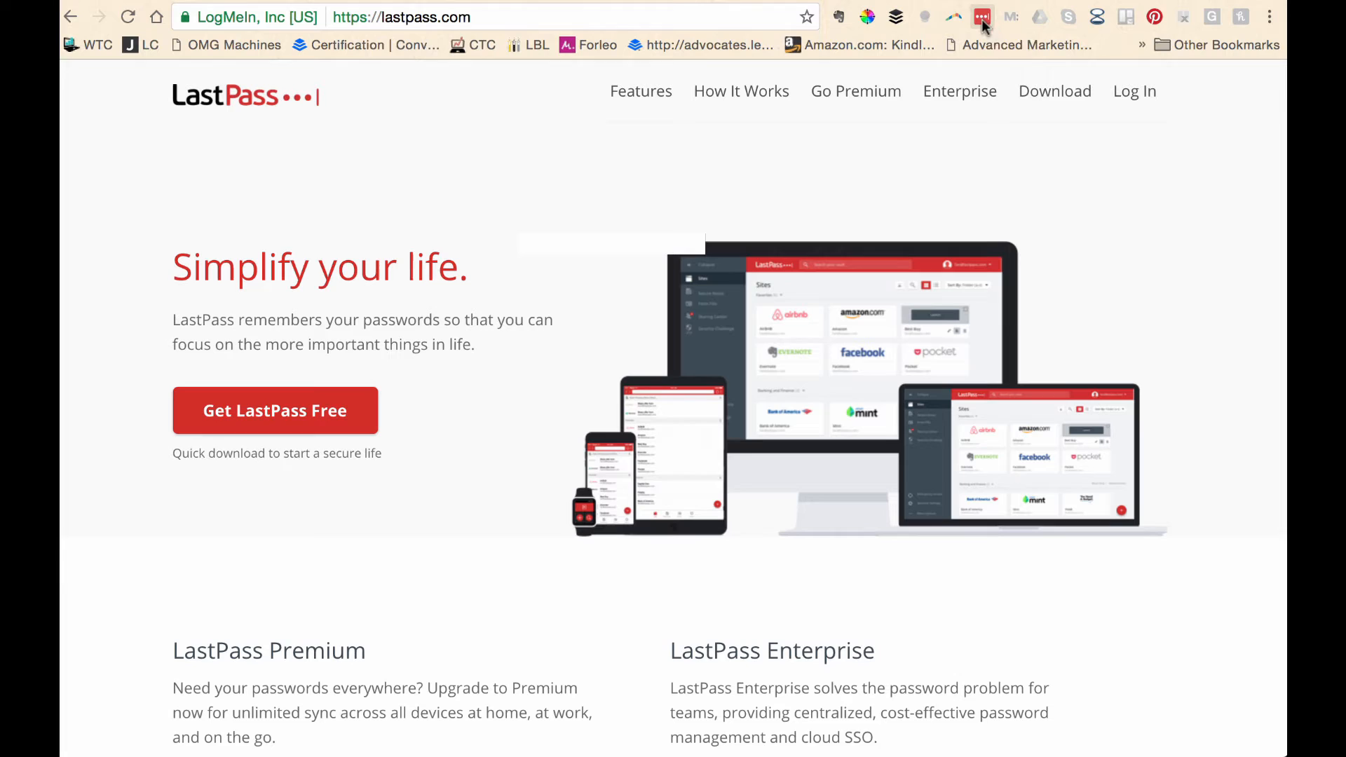
mouse_move(982, 17)
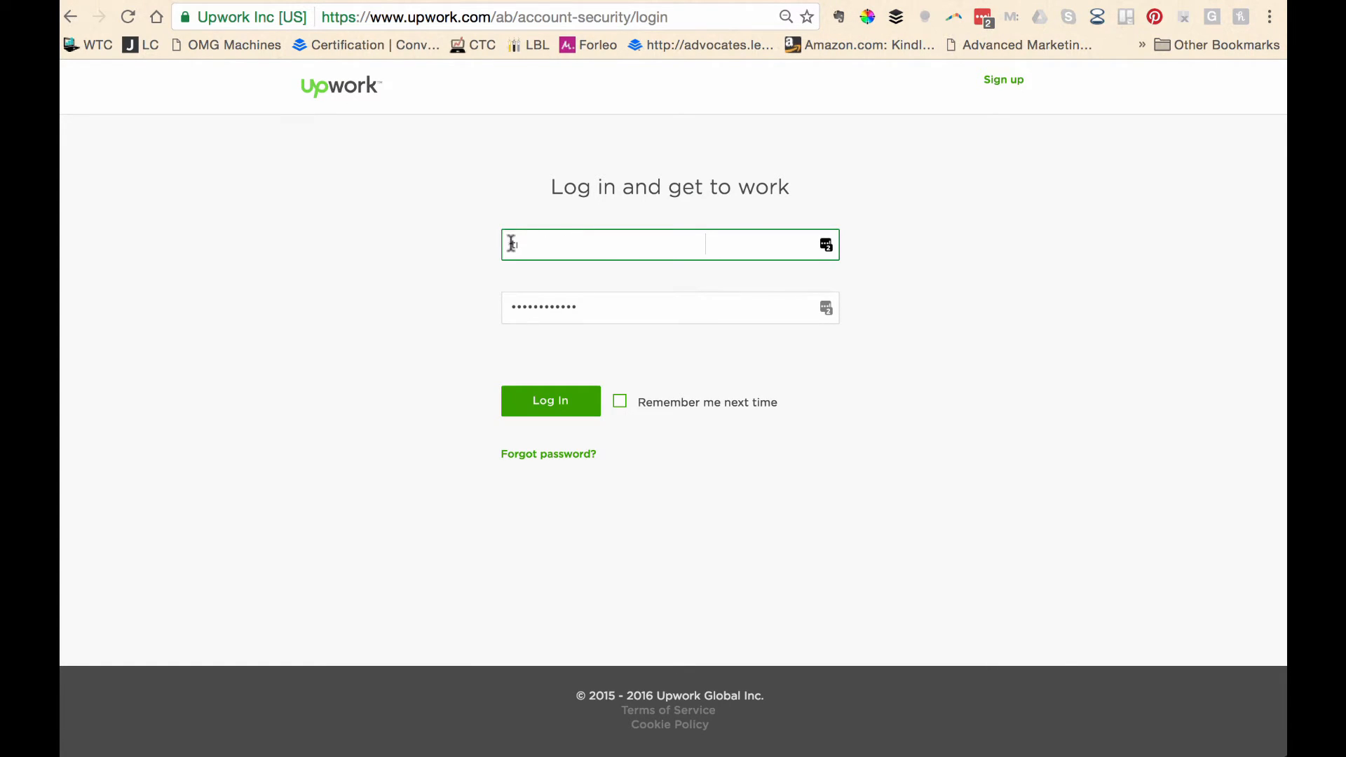
type("t")
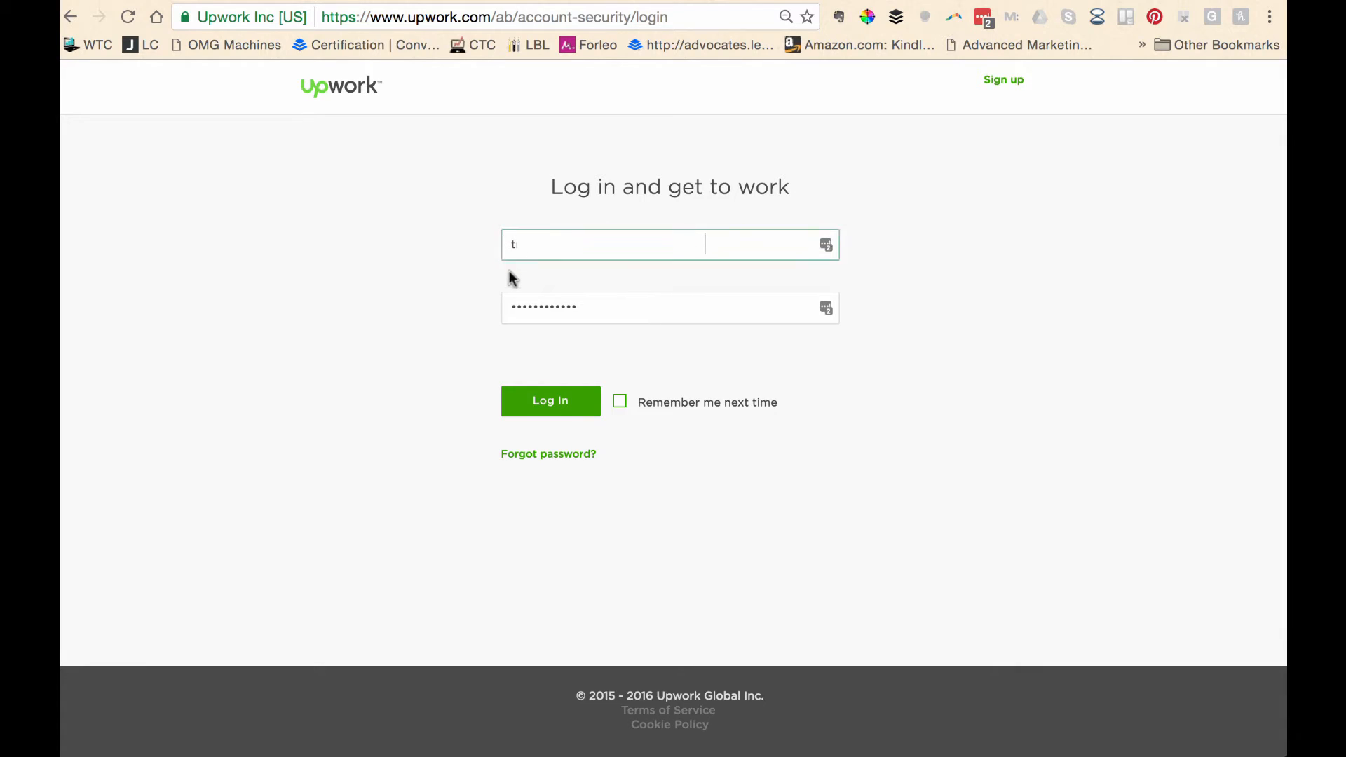
mouse_move(560, 278)
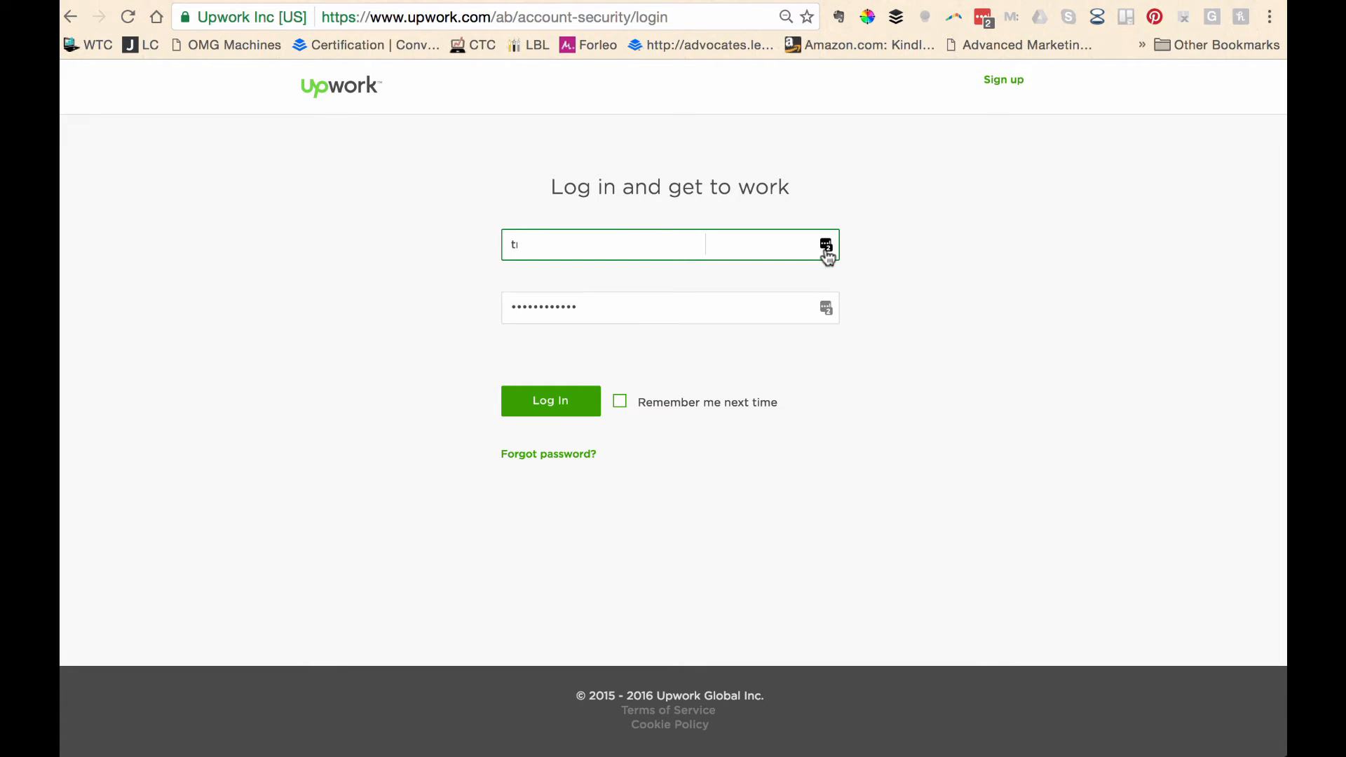
mouse_move(825, 260)
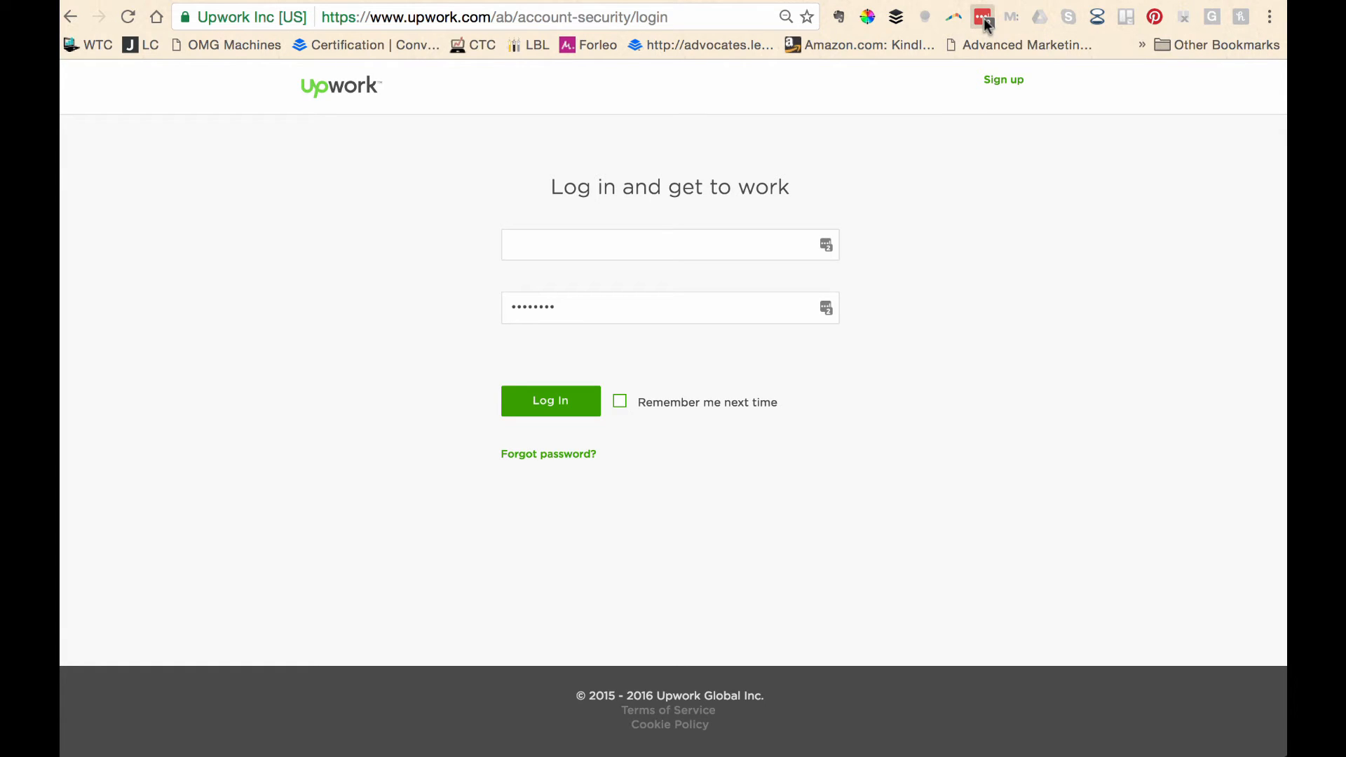
Step: Show the LastPass extension menu over the Upwork login page
left_click(981, 17)
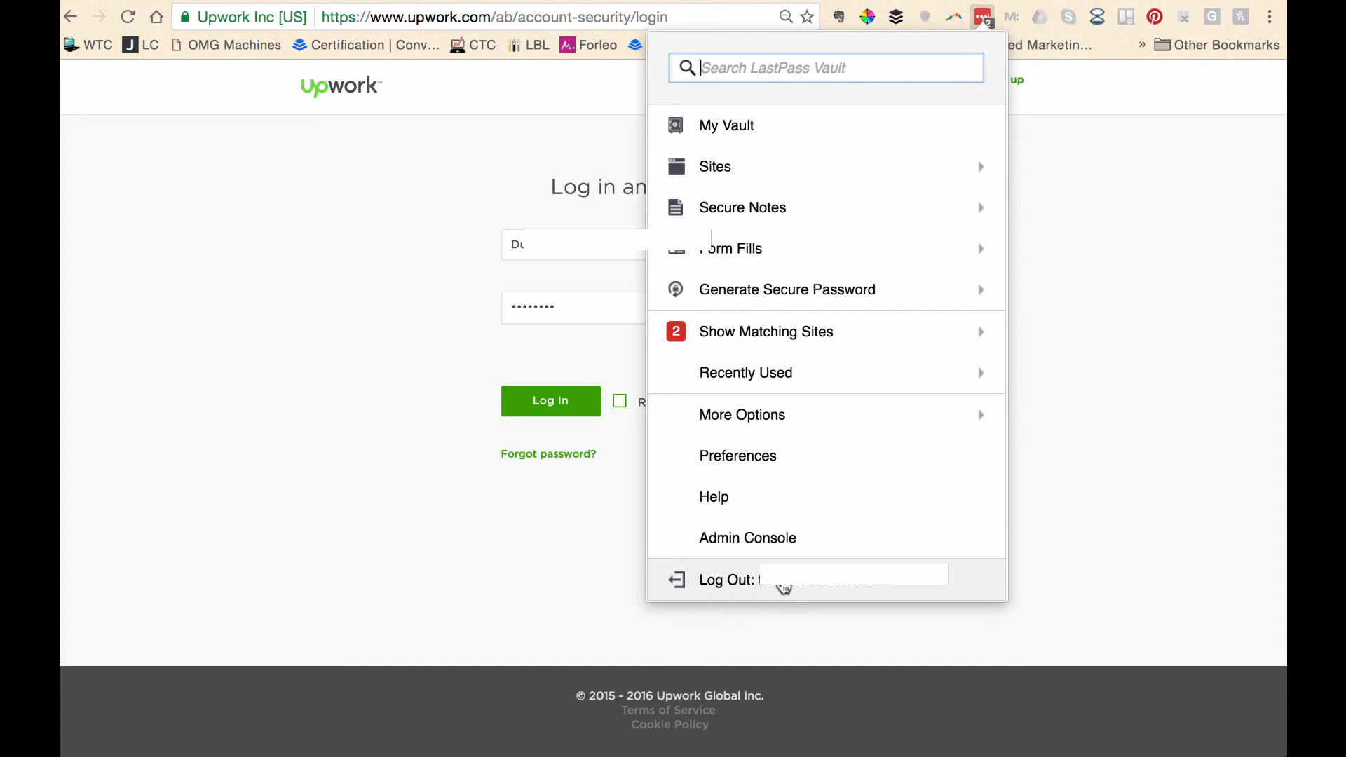
mouse_move(839, 146)
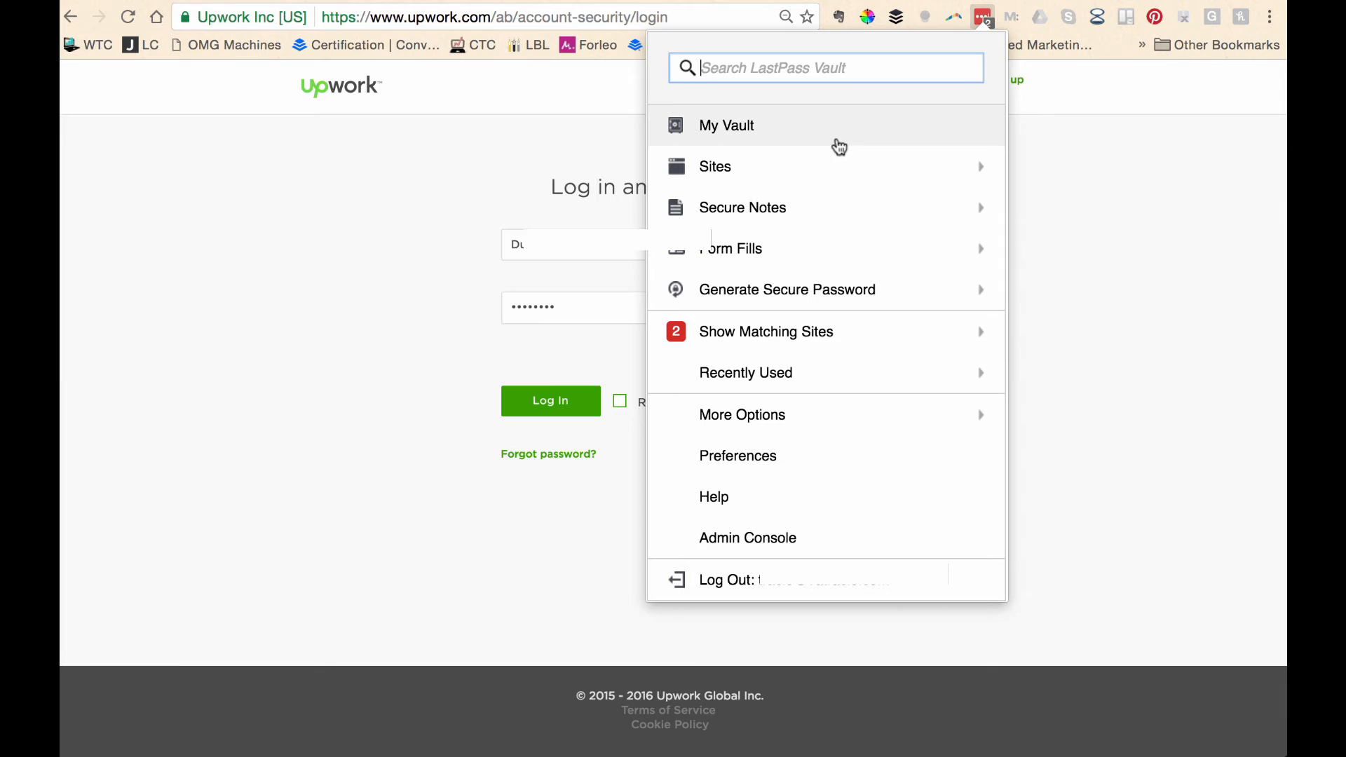
mouse_move(838, 174)
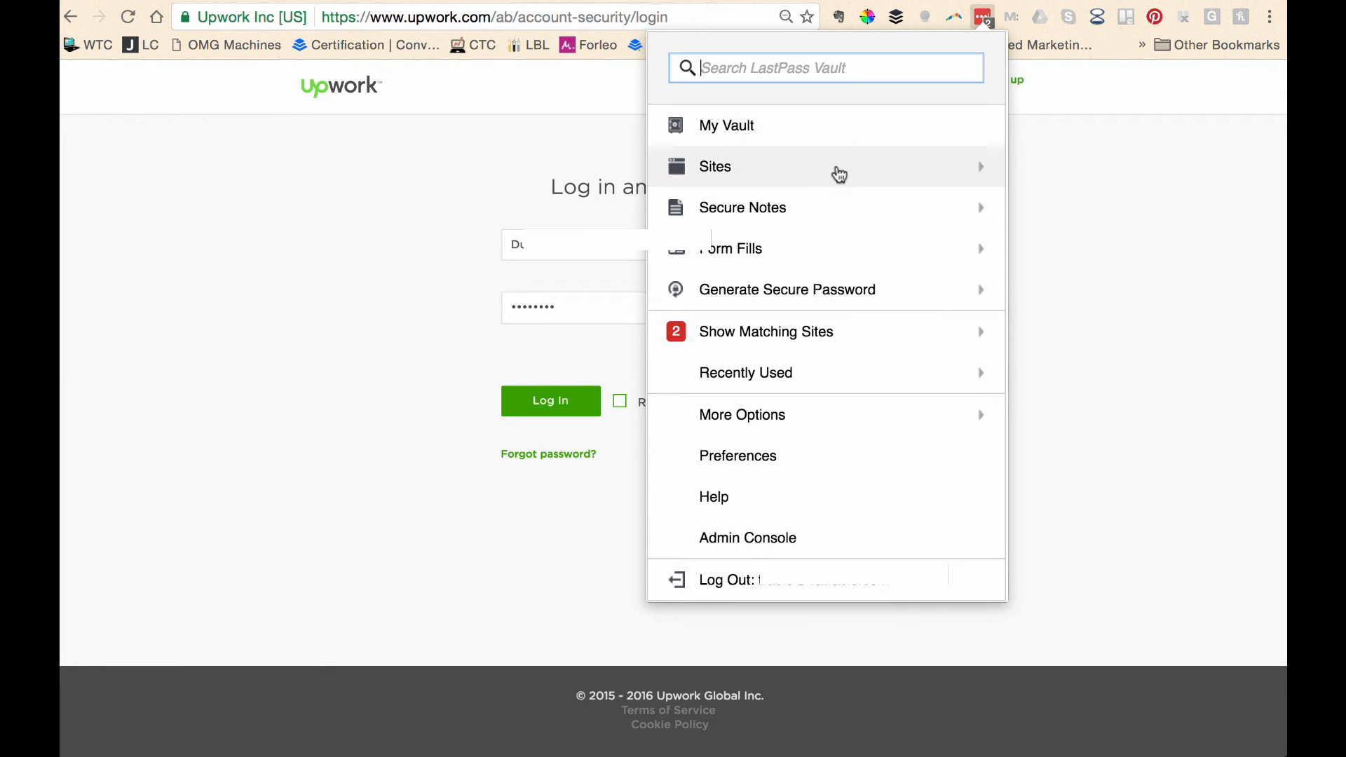
mouse_move(820, 208)
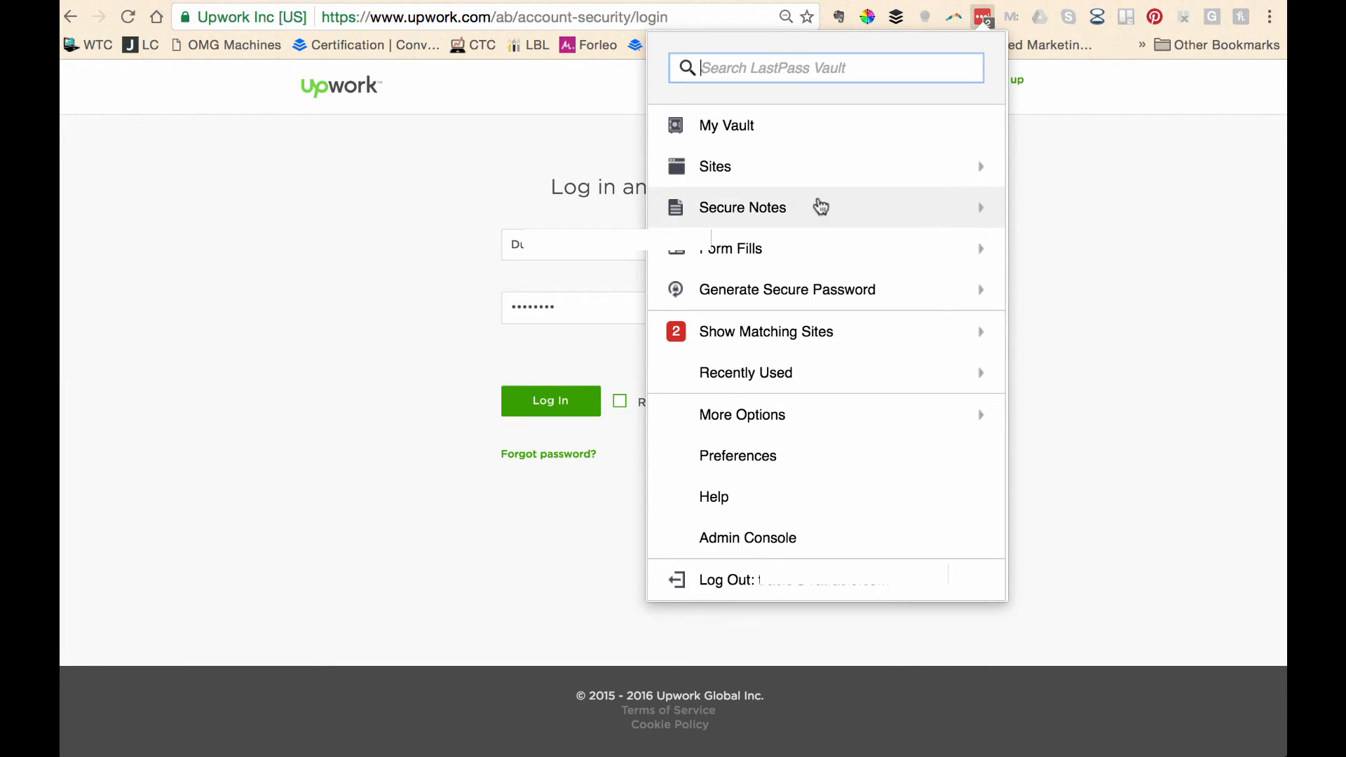
mouse_move(805, 289)
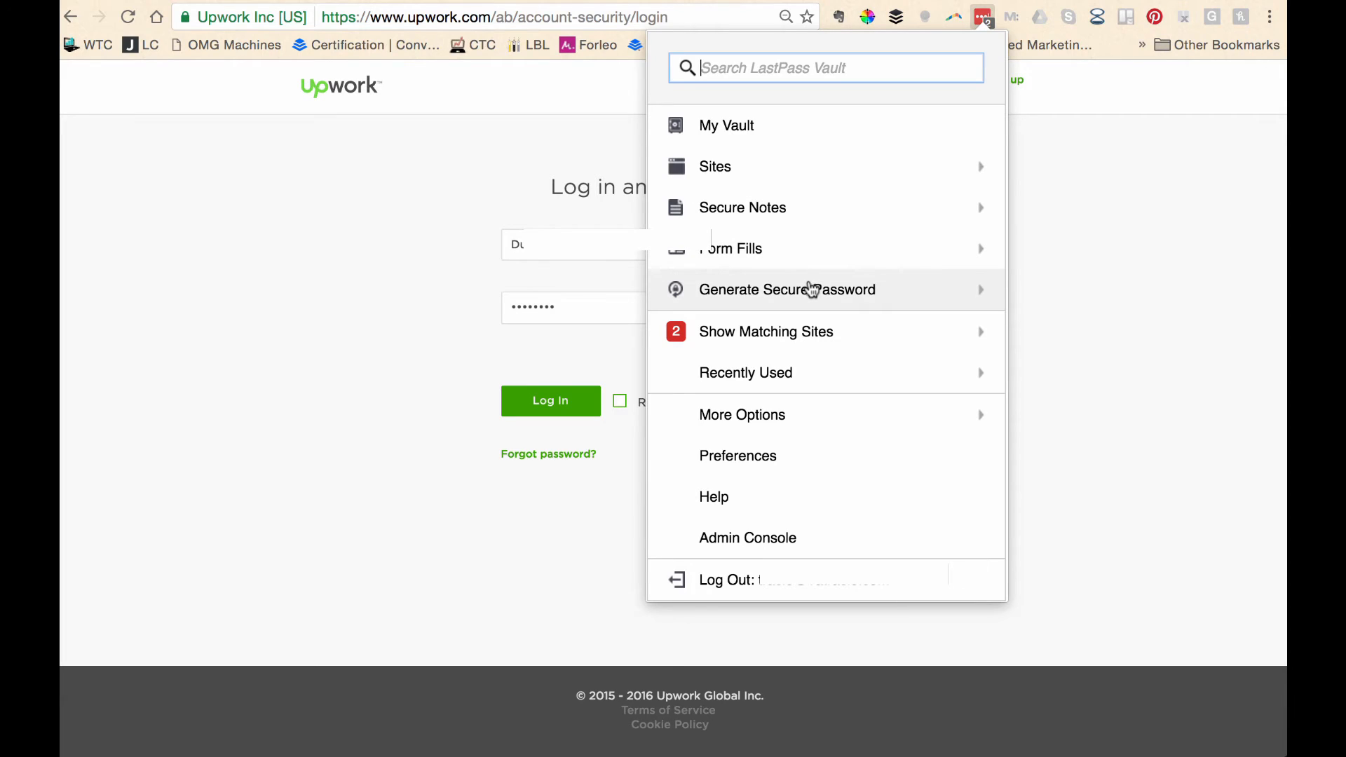
mouse_move(774, 464)
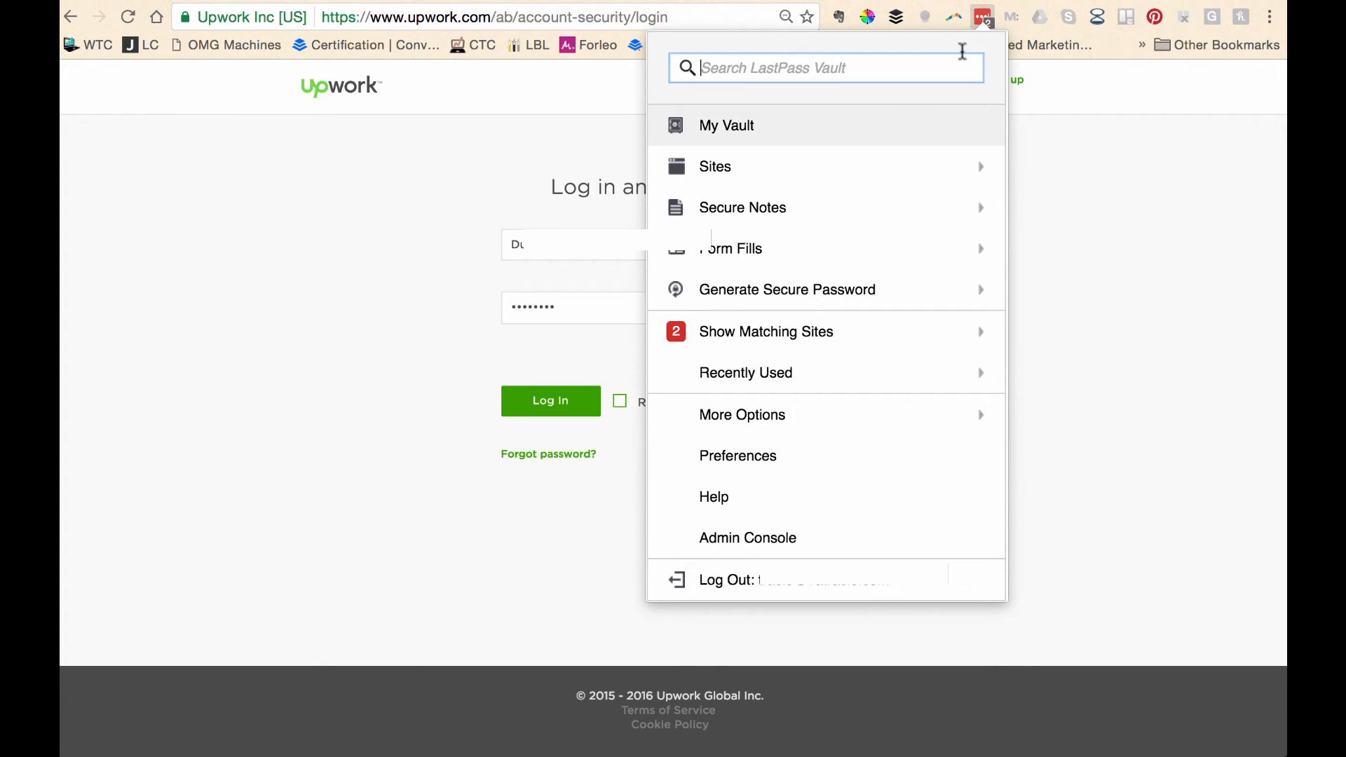
Step: Go to My Vault and launch the saved Stitcher site from the site list
left_click(727, 124)
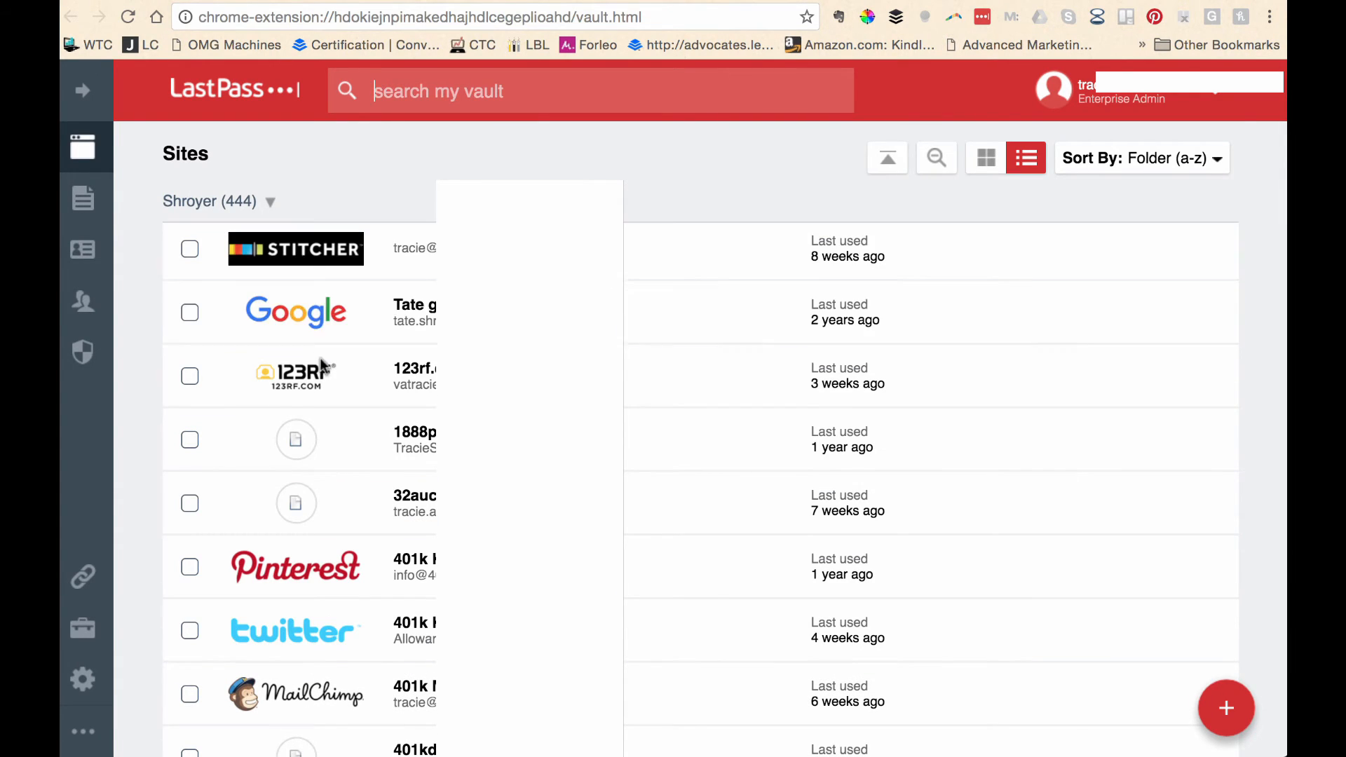
mouse_move(296, 311)
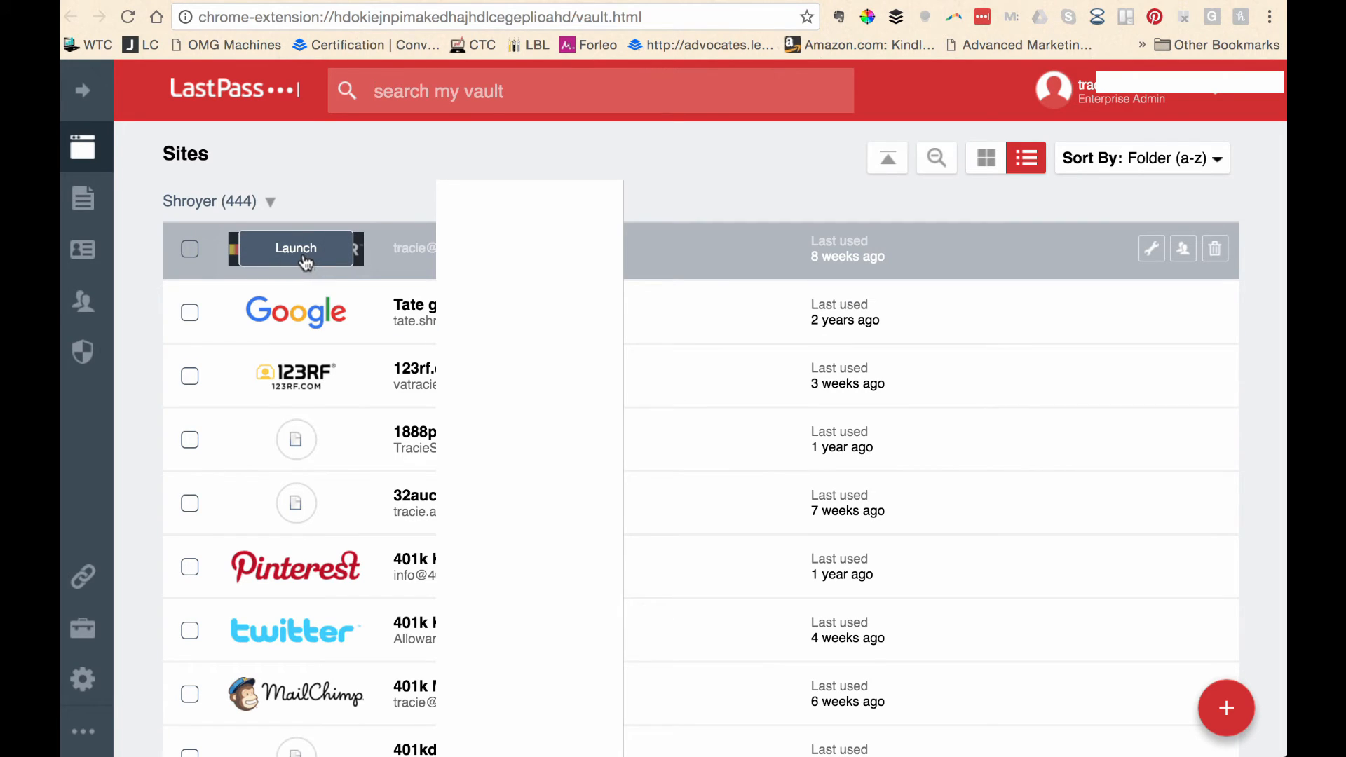
left_click(296, 248)
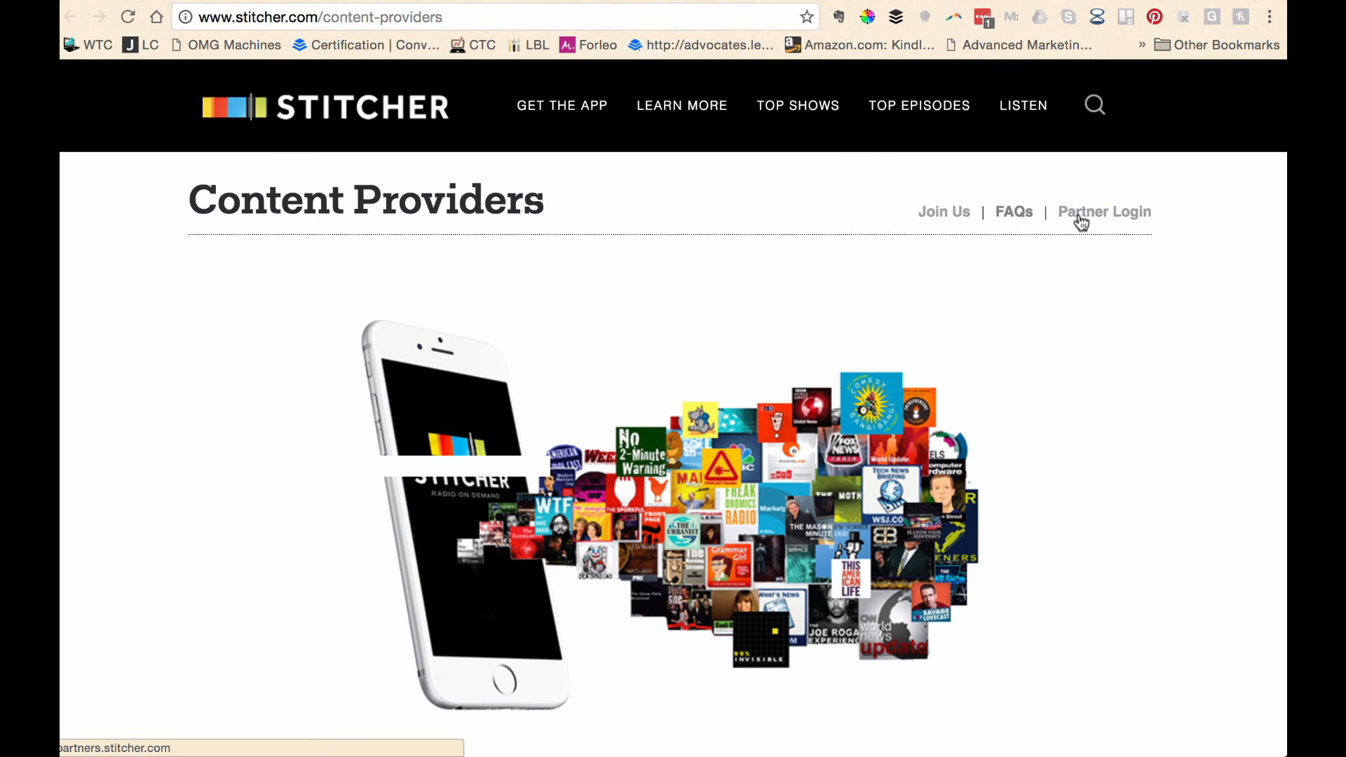
Step: Go to Stitcher's Partner Login and view More options for the saved login on the password field
left_click(1104, 212)
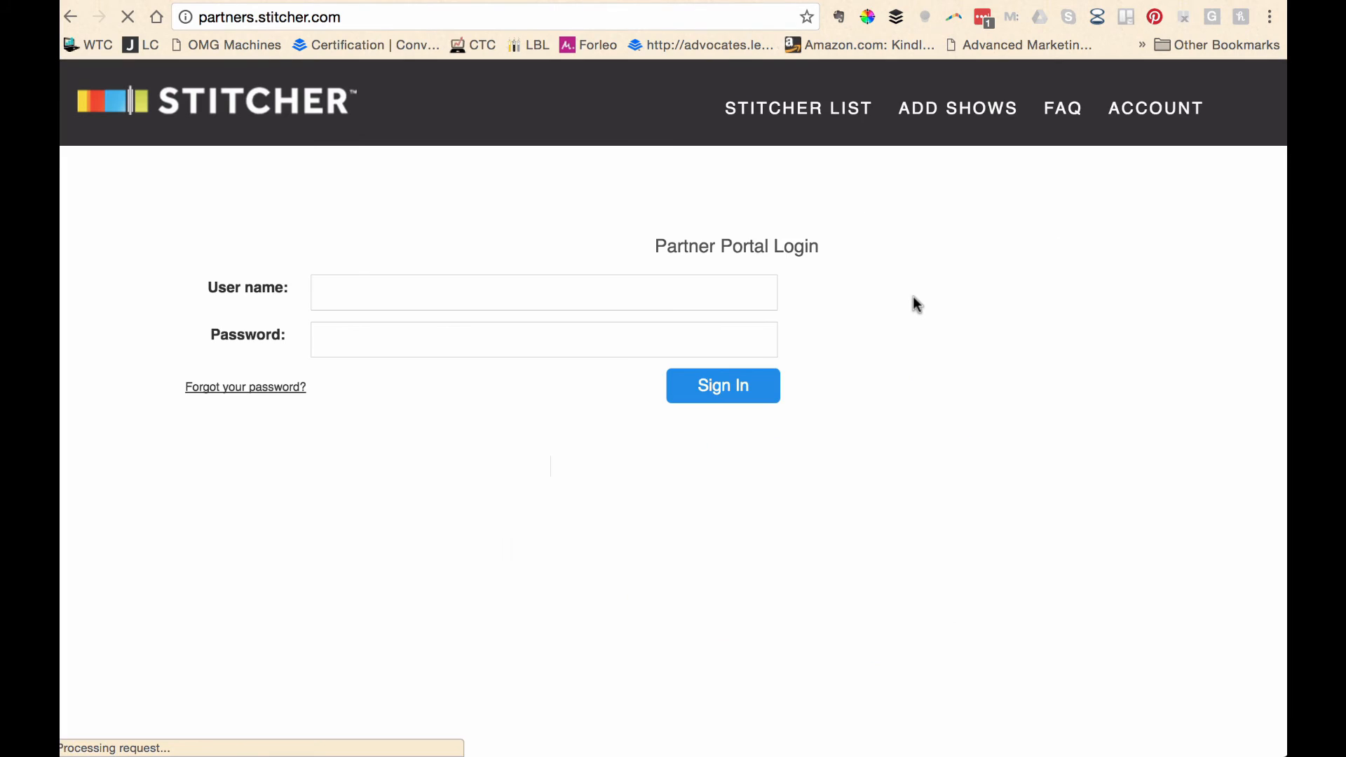
left_click(544, 292)
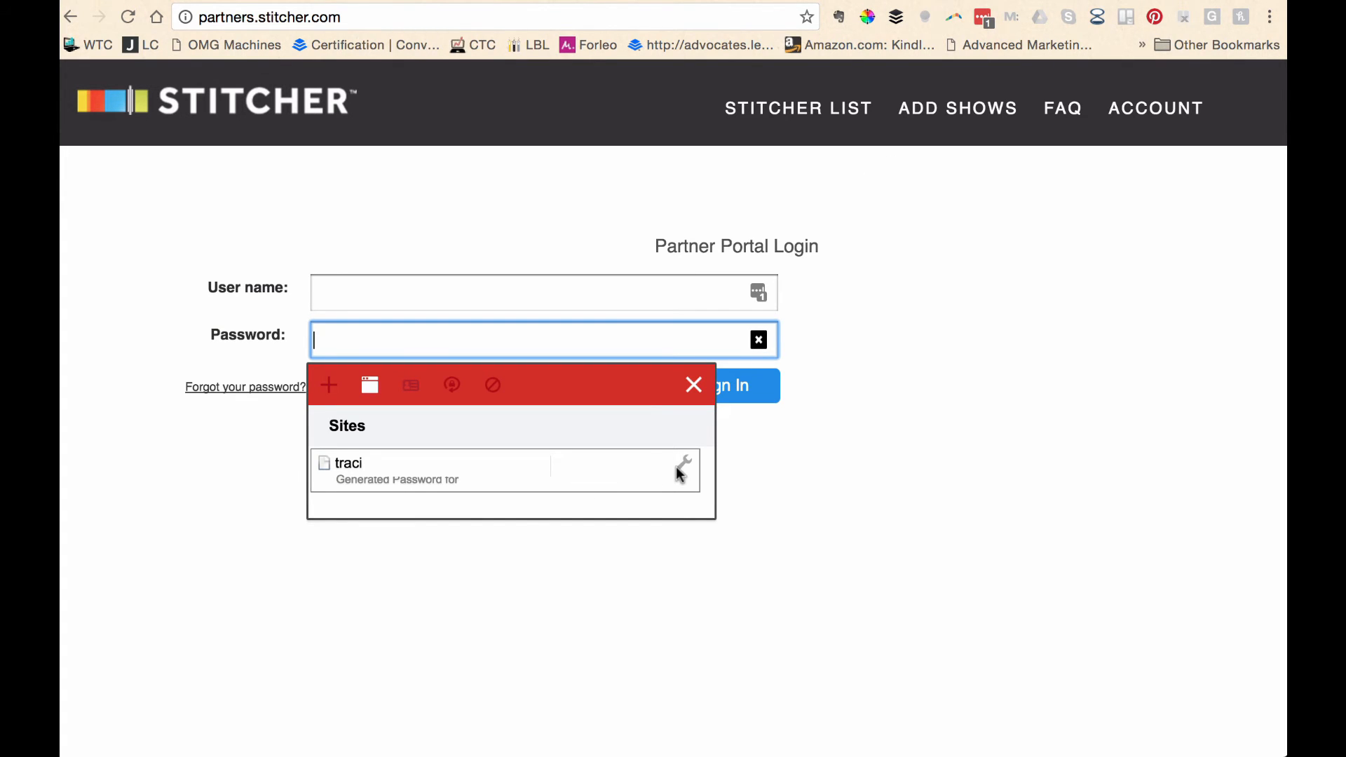
left_click(683, 473)
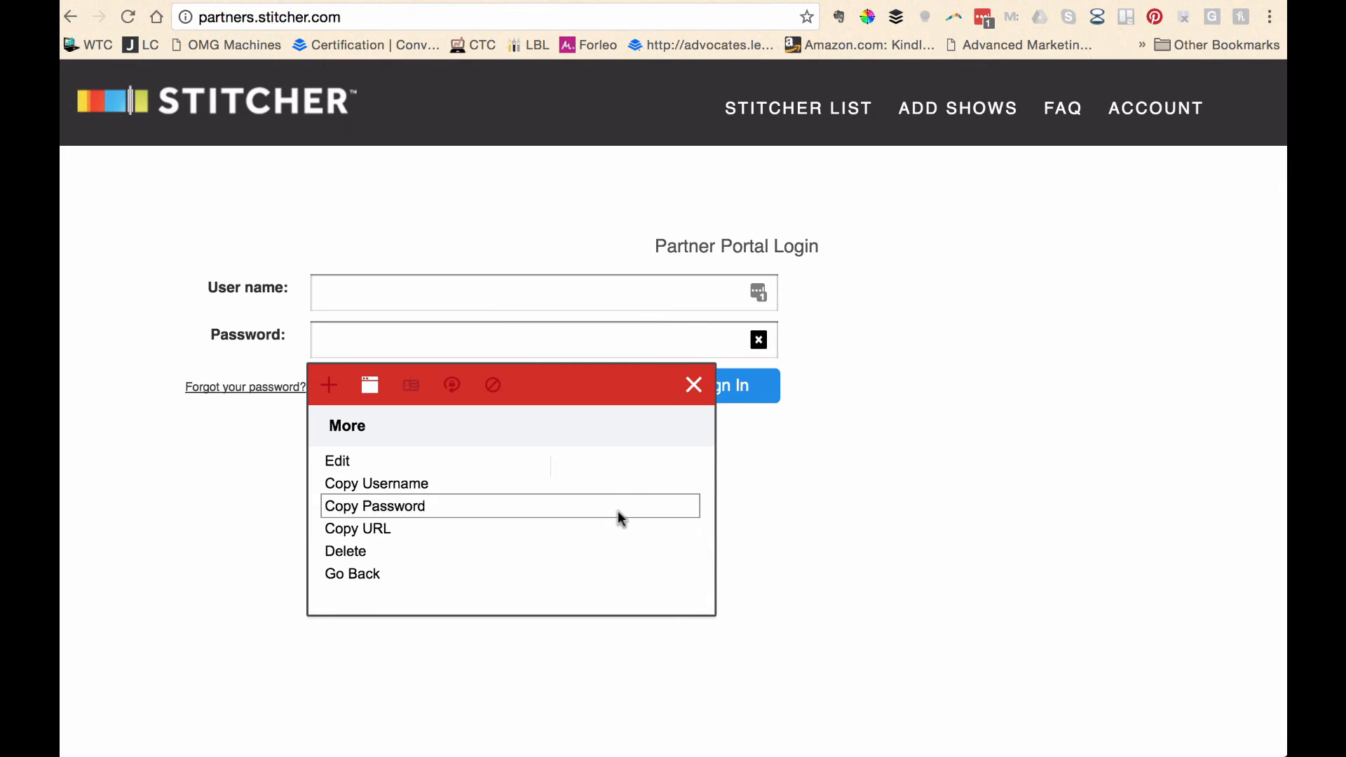
left_click(694, 384)
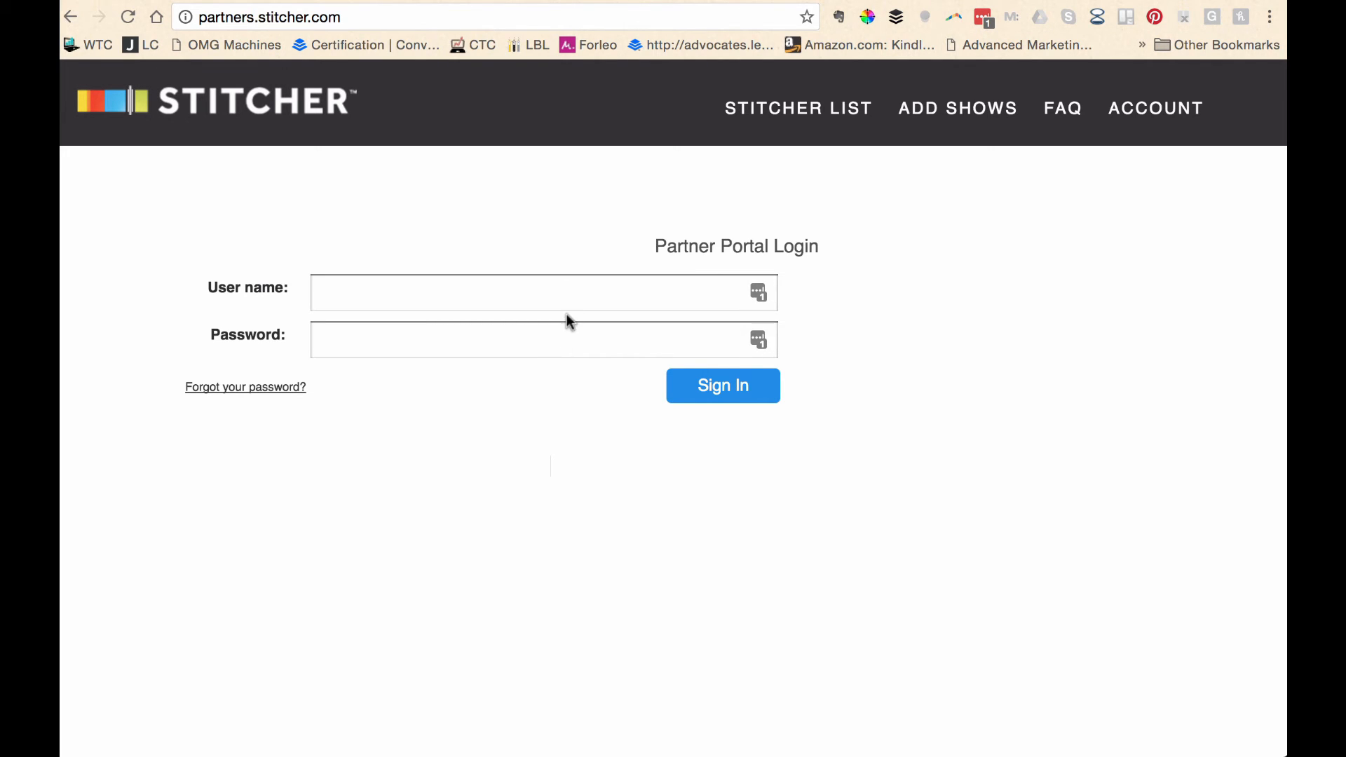
mouse_move(1042, 228)
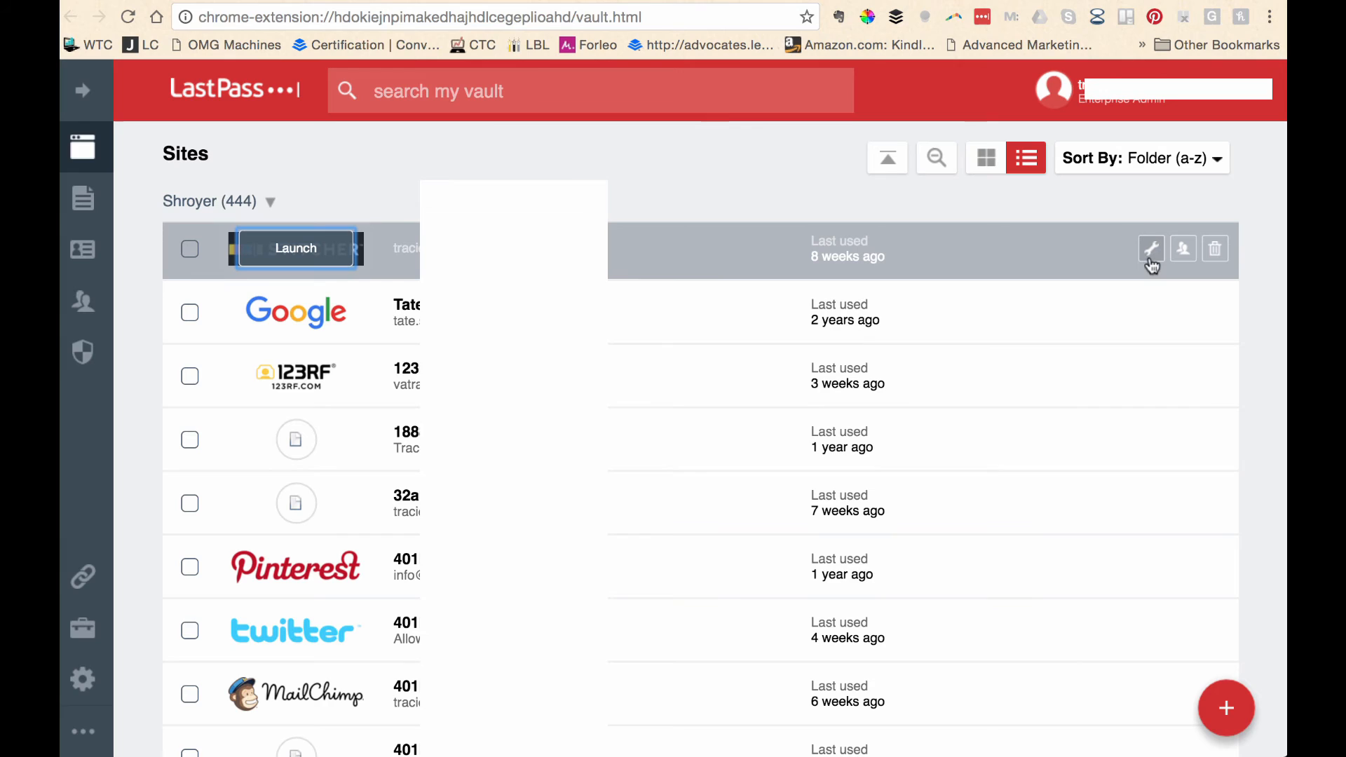
mouse_move(1150, 250)
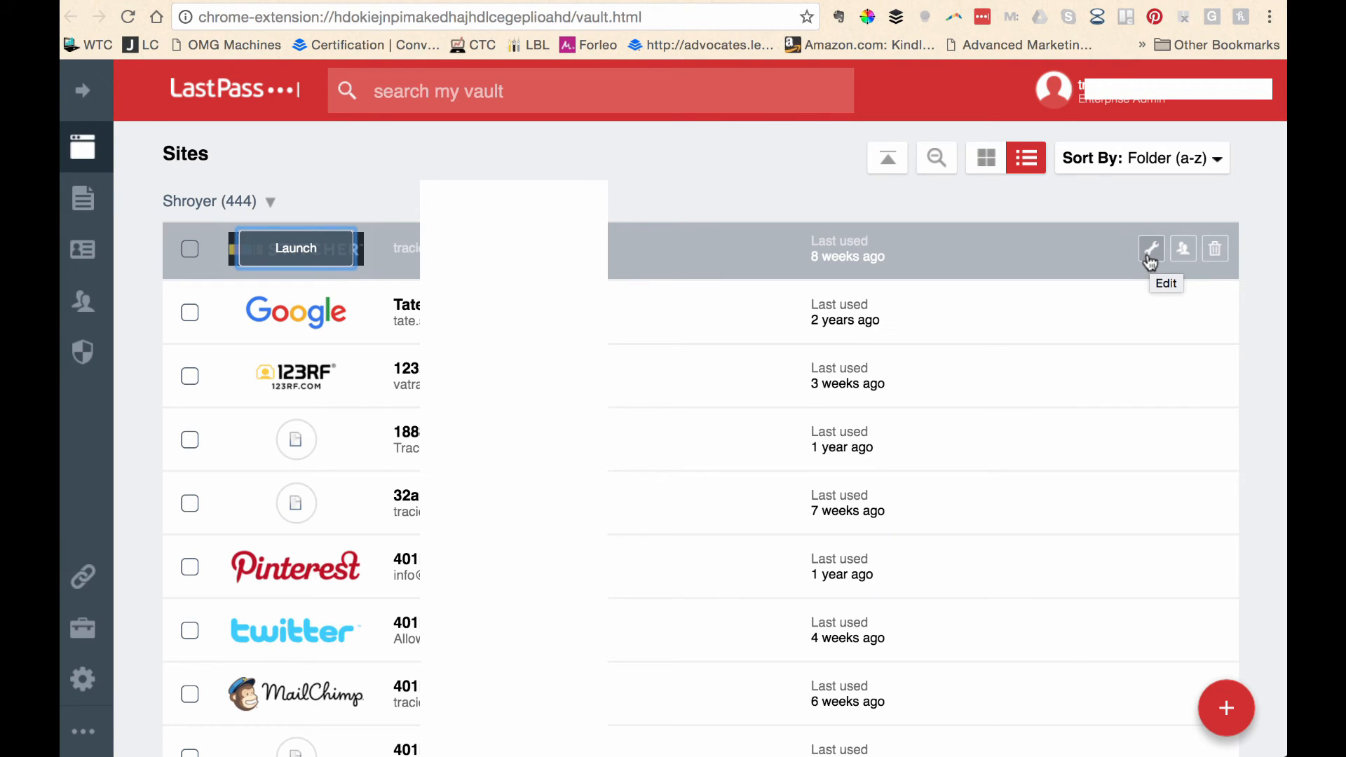
mouse_move(1184, 249)
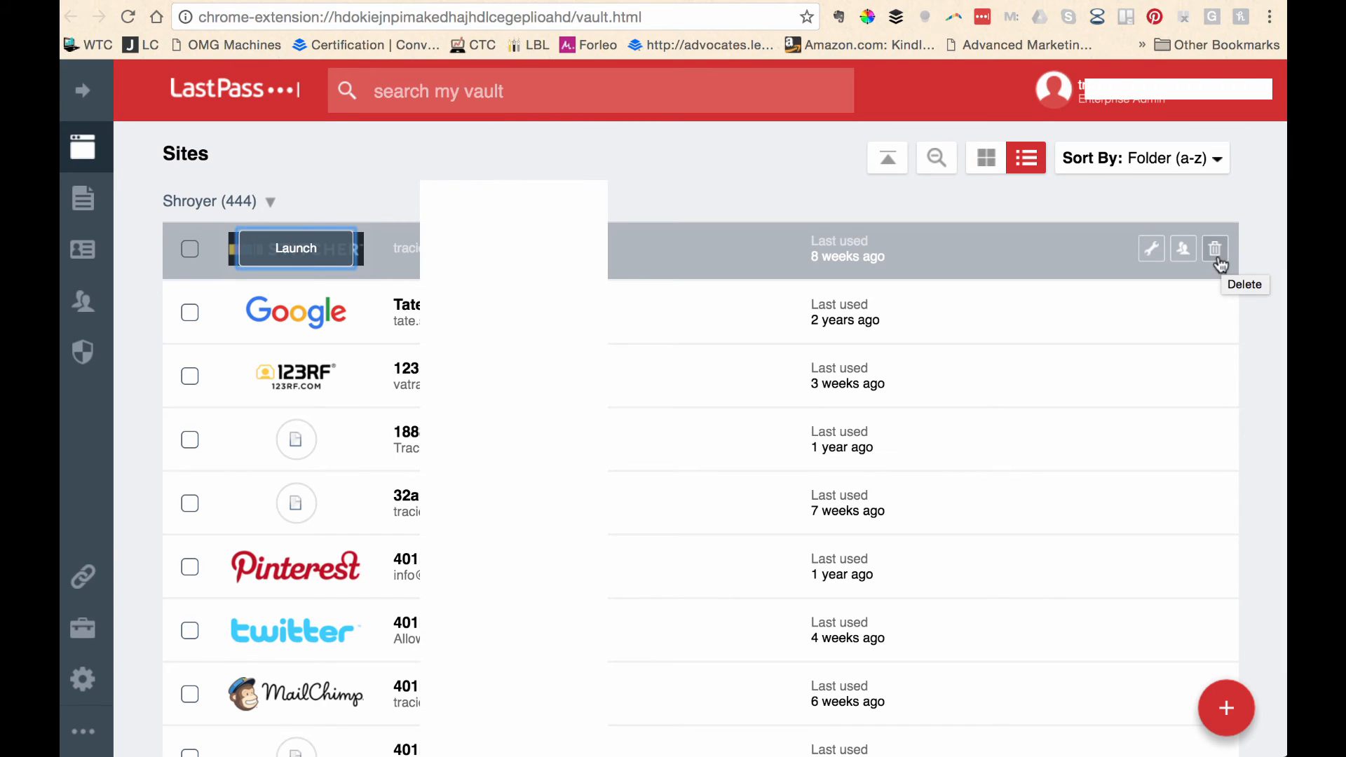
mouse_move(1215, 265)
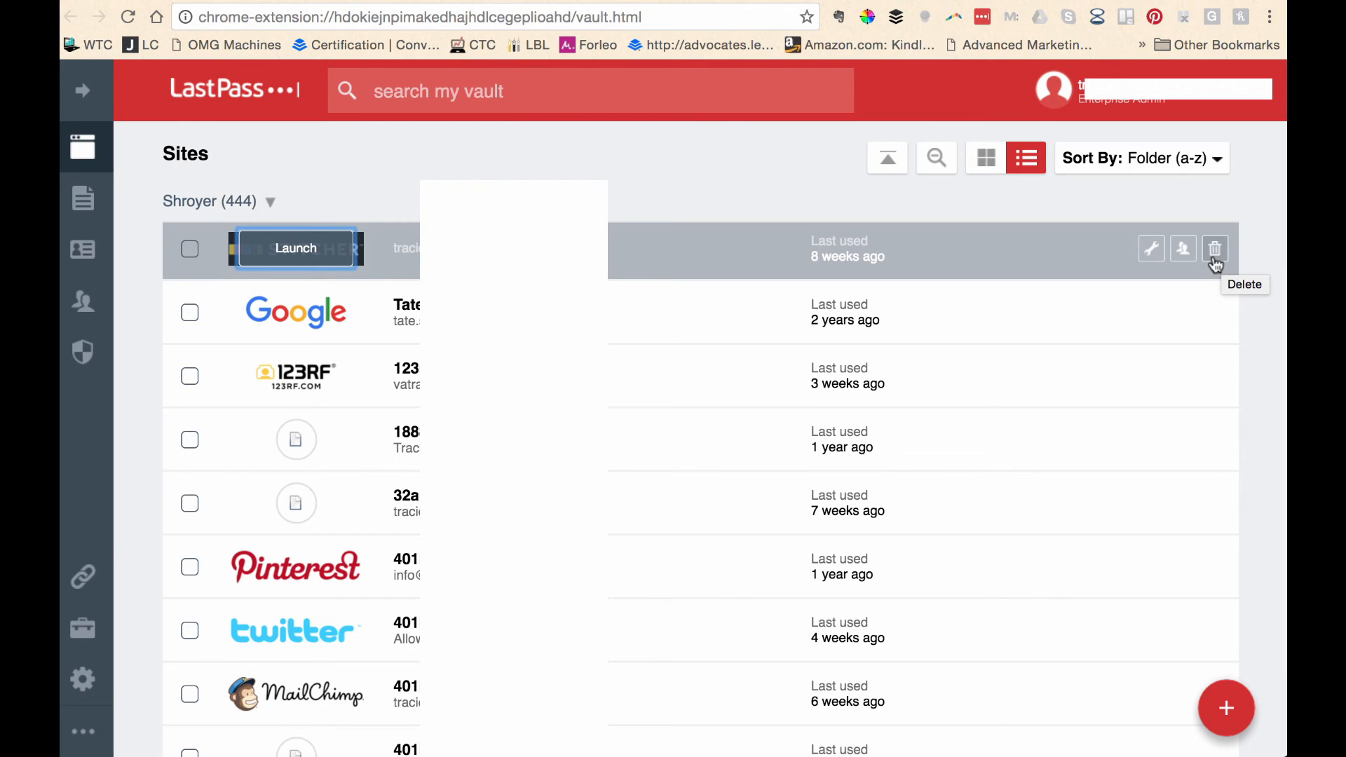
mouse_move(1150, 250)
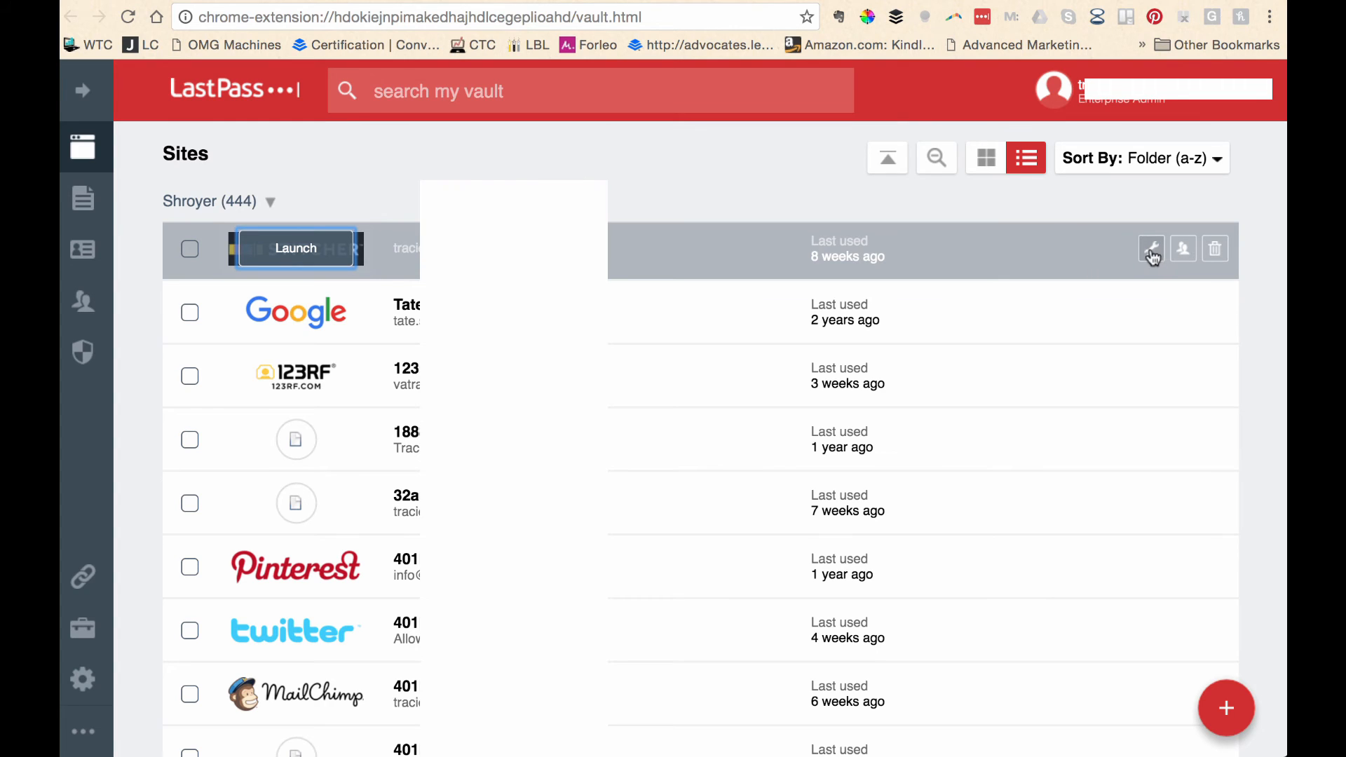
Step: Edit the Stitcher vault entry and rename it from 'Generated Password for' to 'Stitcher'
left_click(1150, 249)
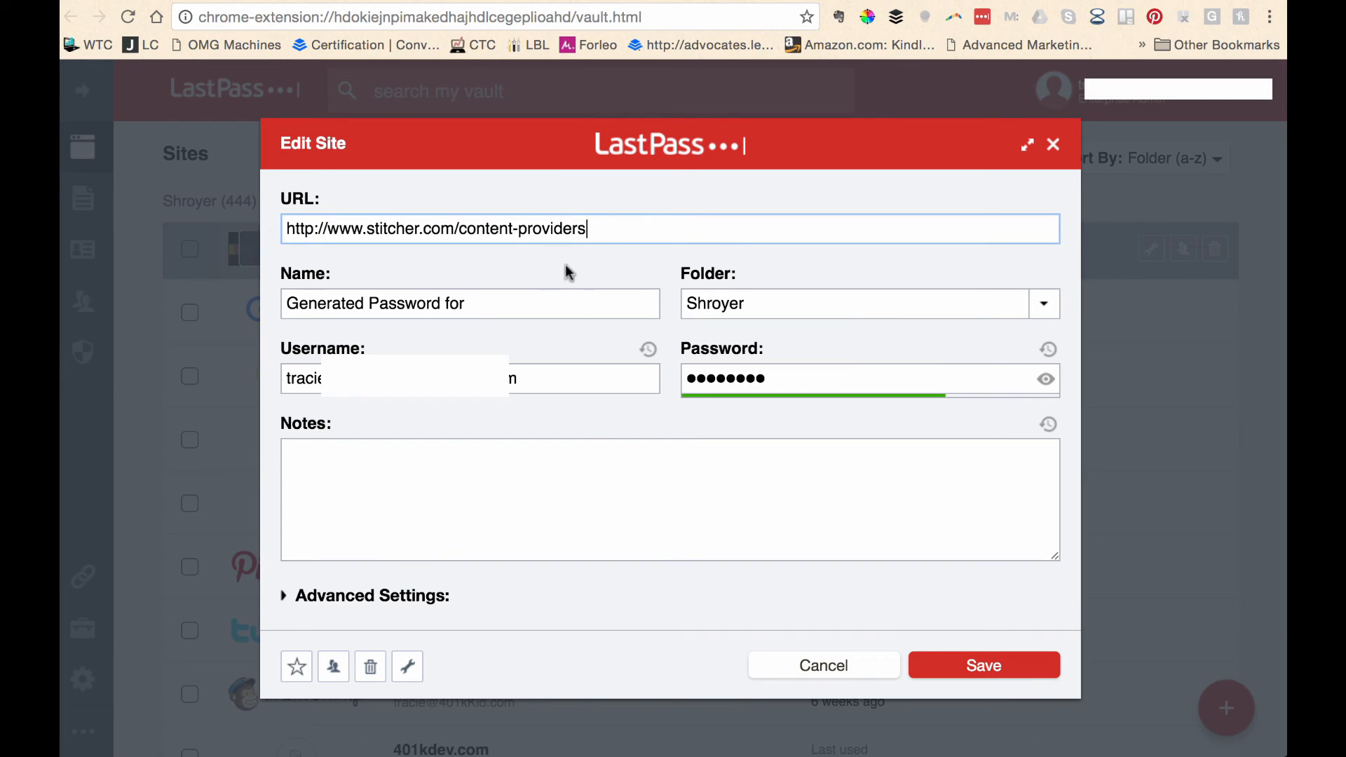
mouse_move(603, 213)
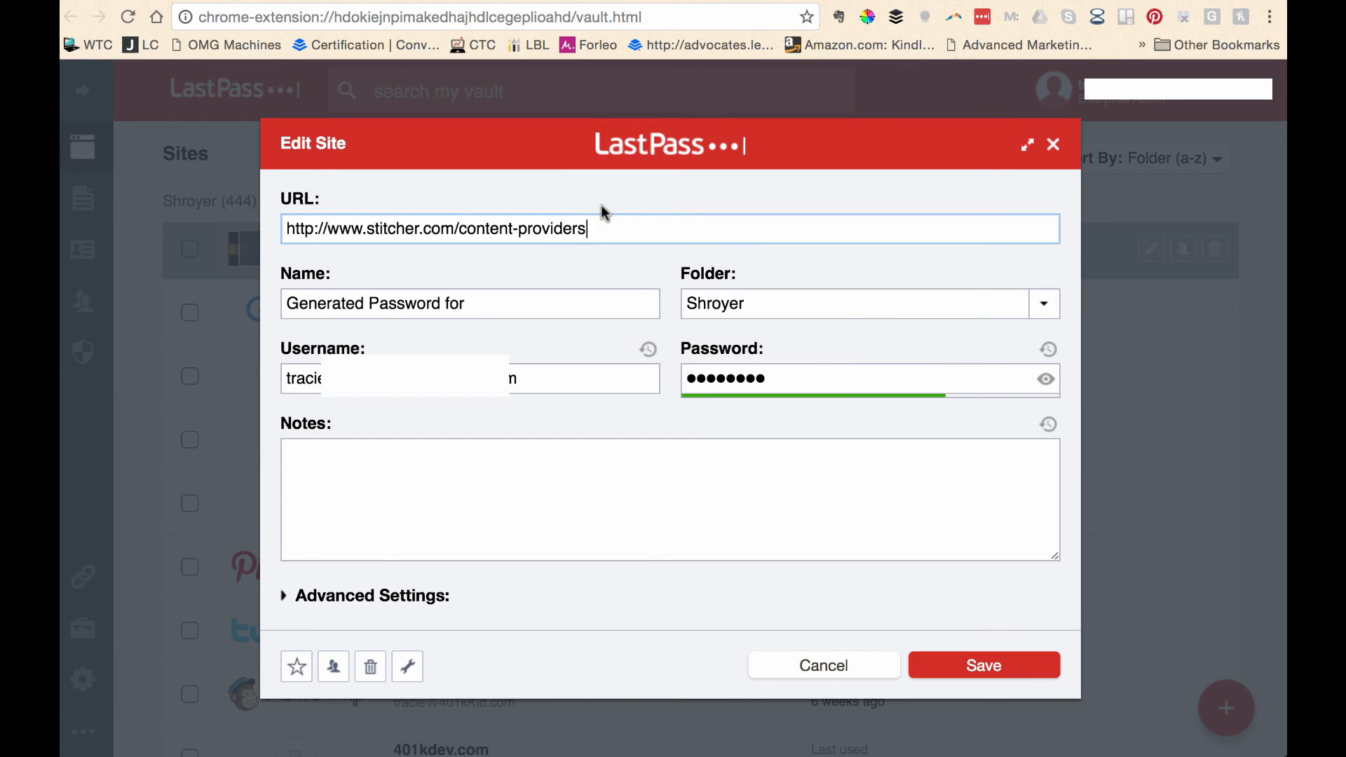
mouse_move(592, 353)
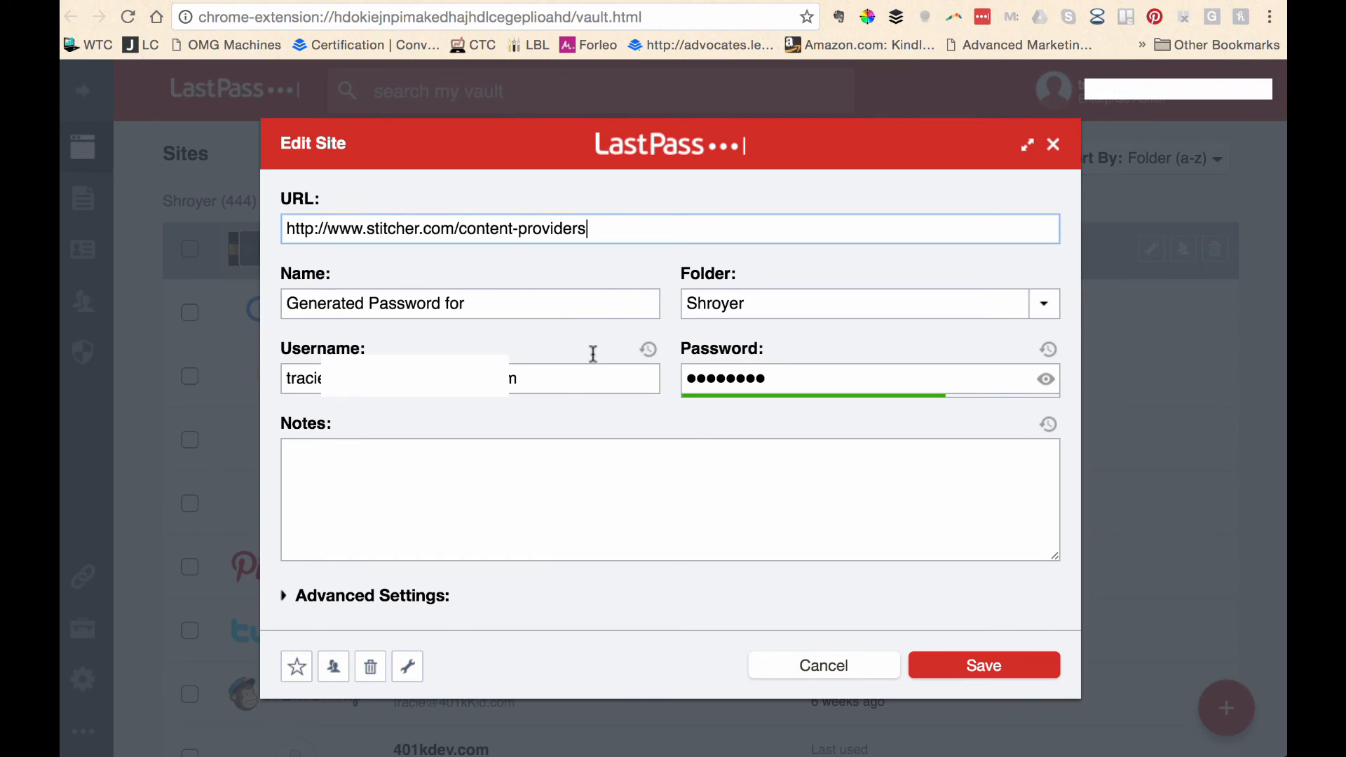
mouse_move(546, 312)
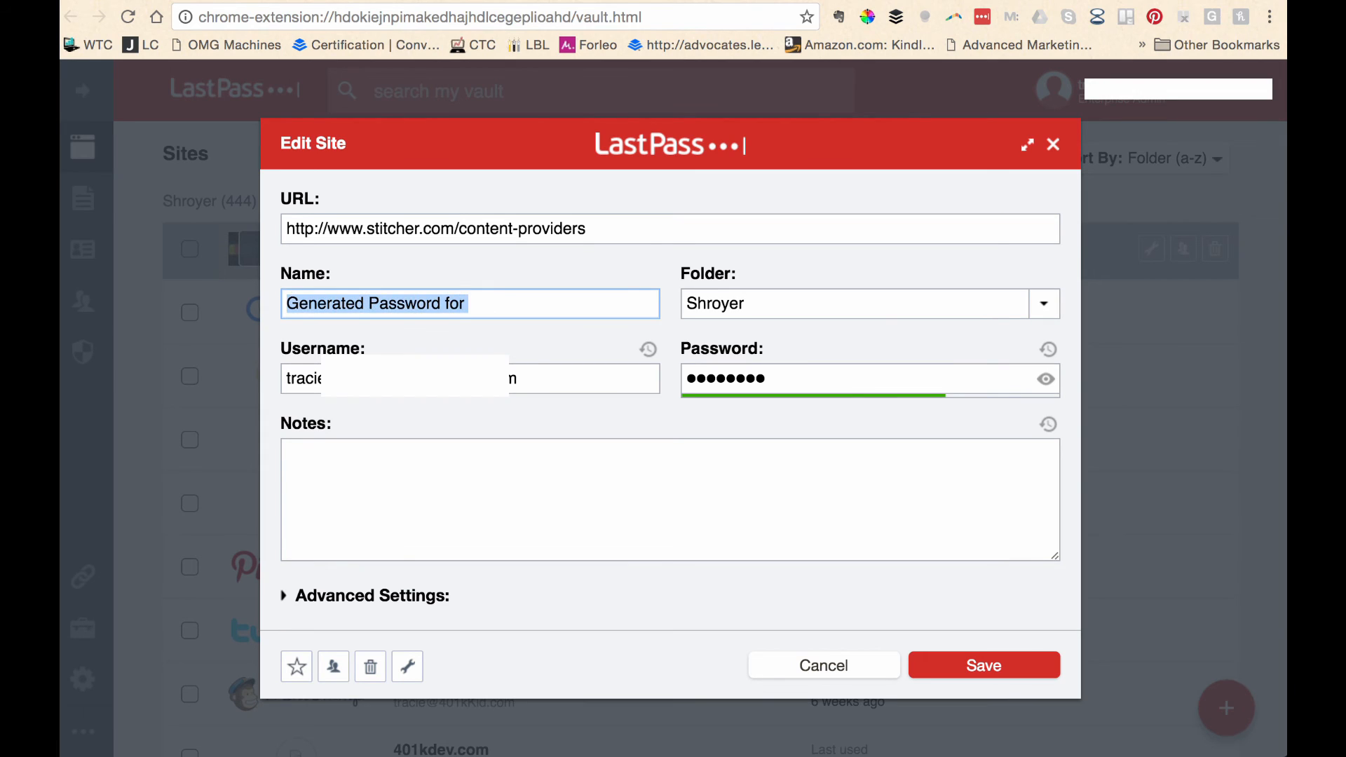
type("Stitch")
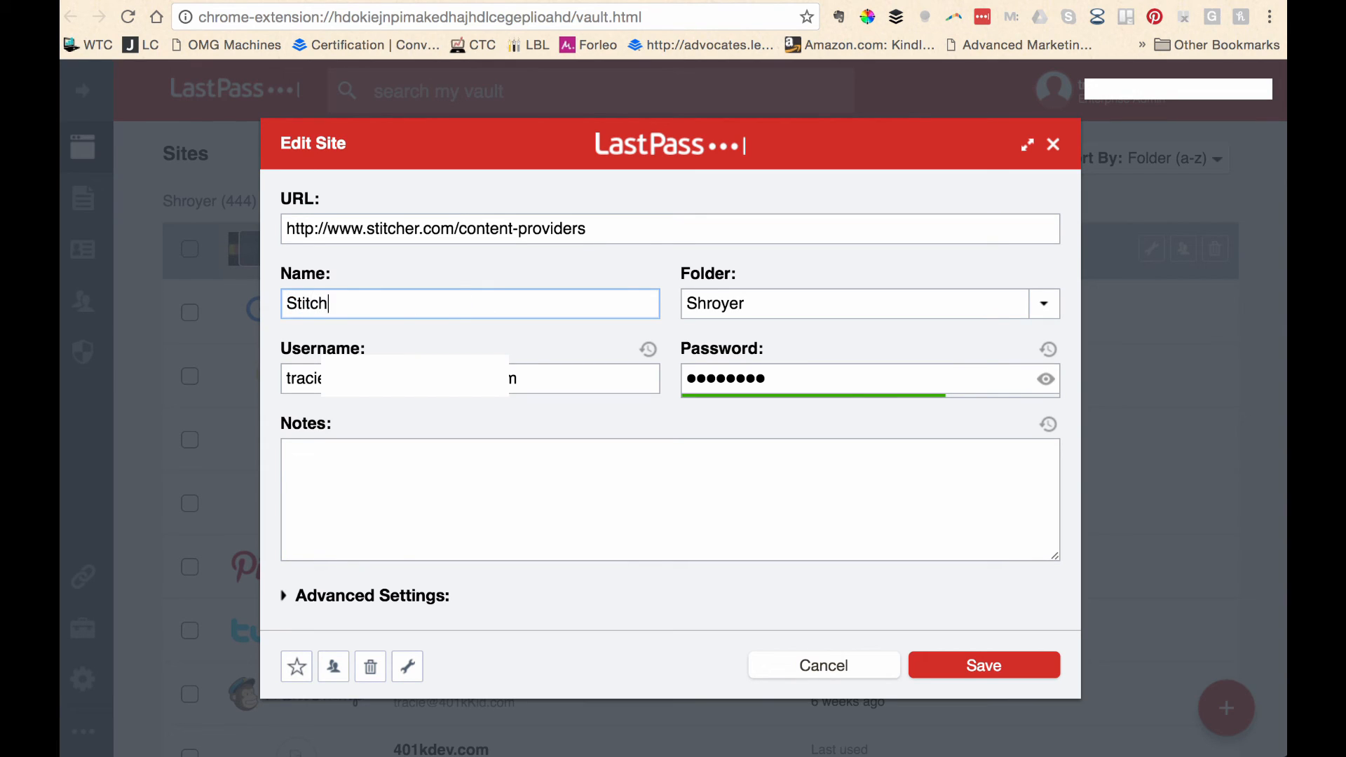
type("er")
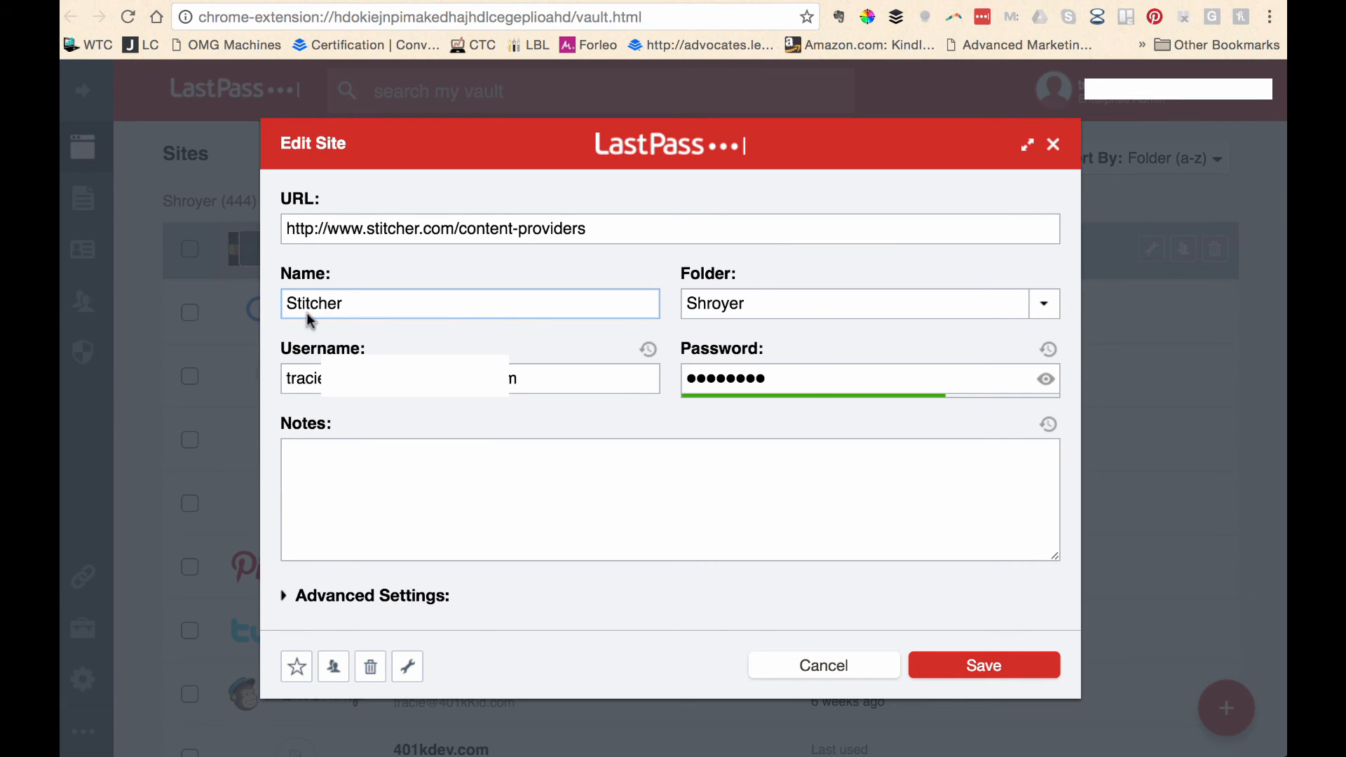
mouse_move(756, 354)
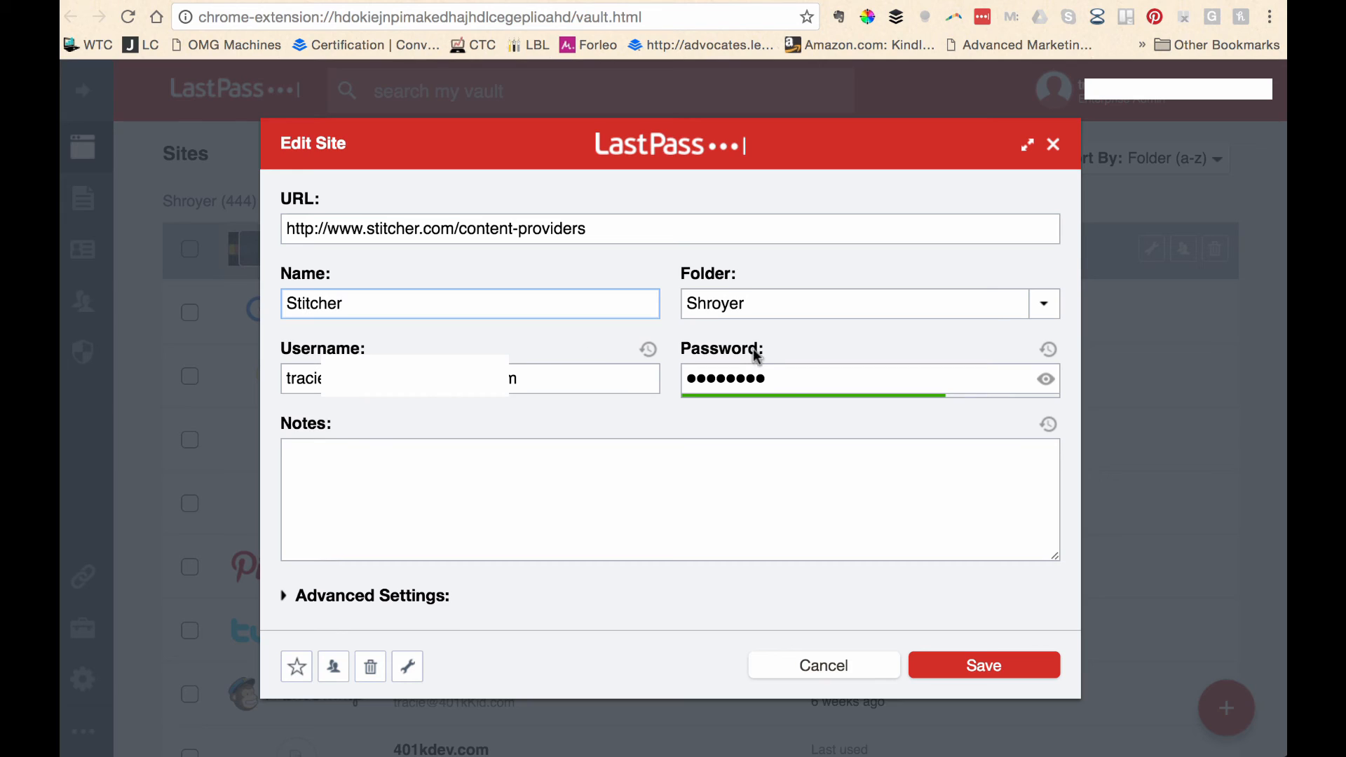
mouse_move(992, 387)
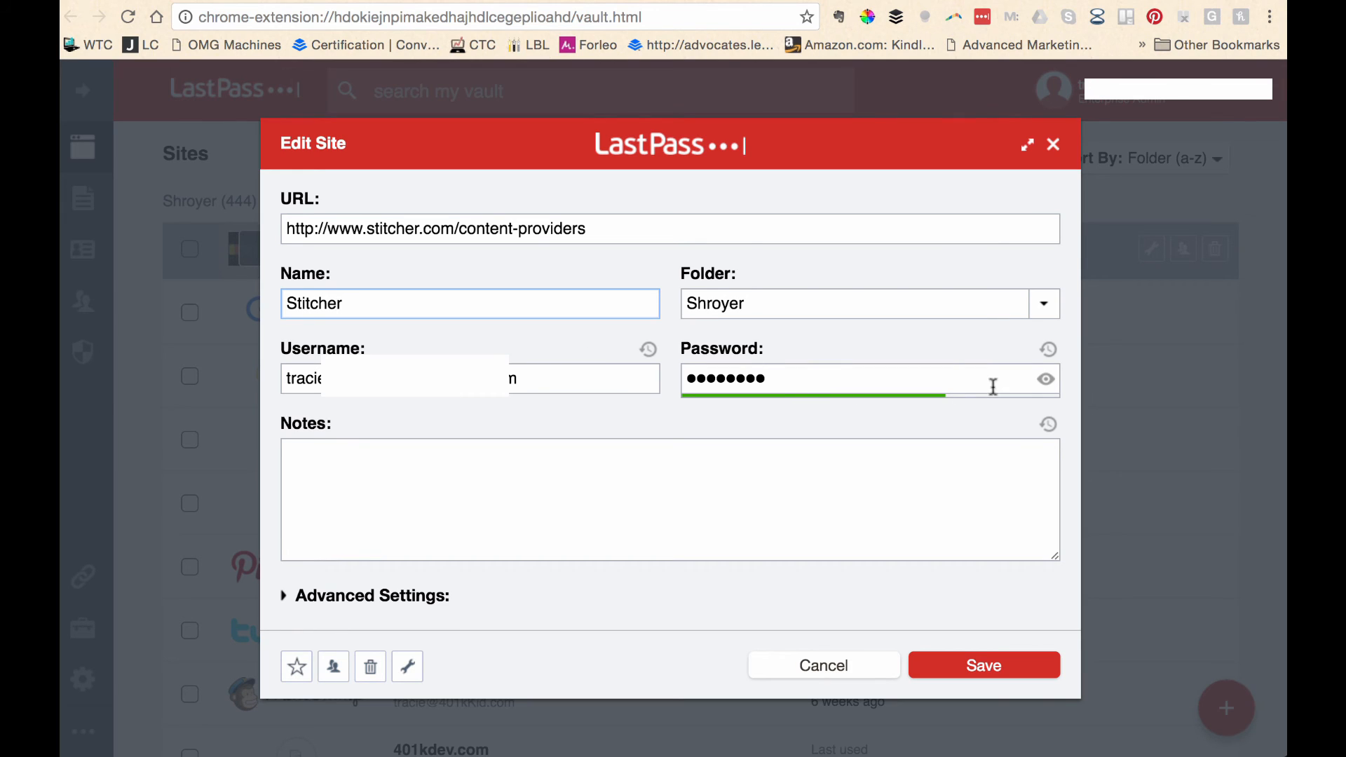
mouse_move(1046, 380)
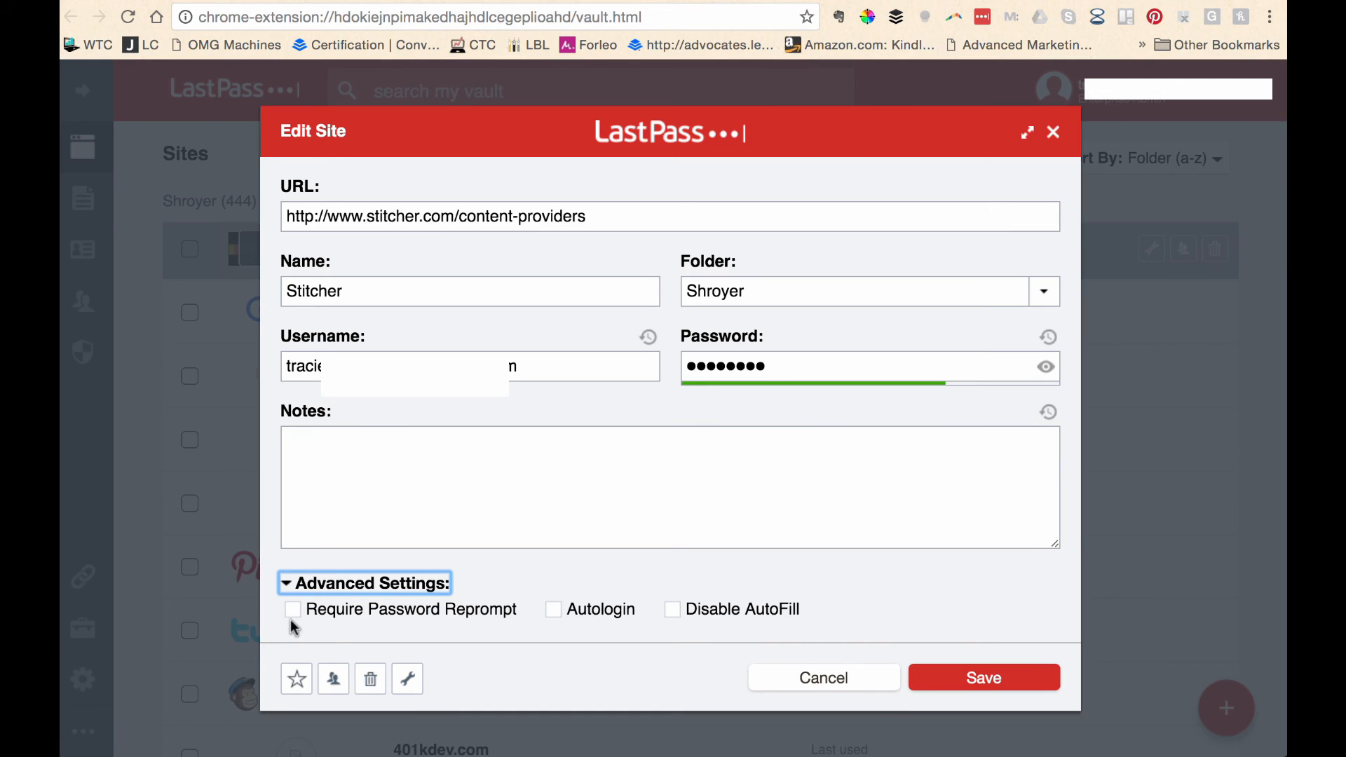
mouse_move(565, 634)
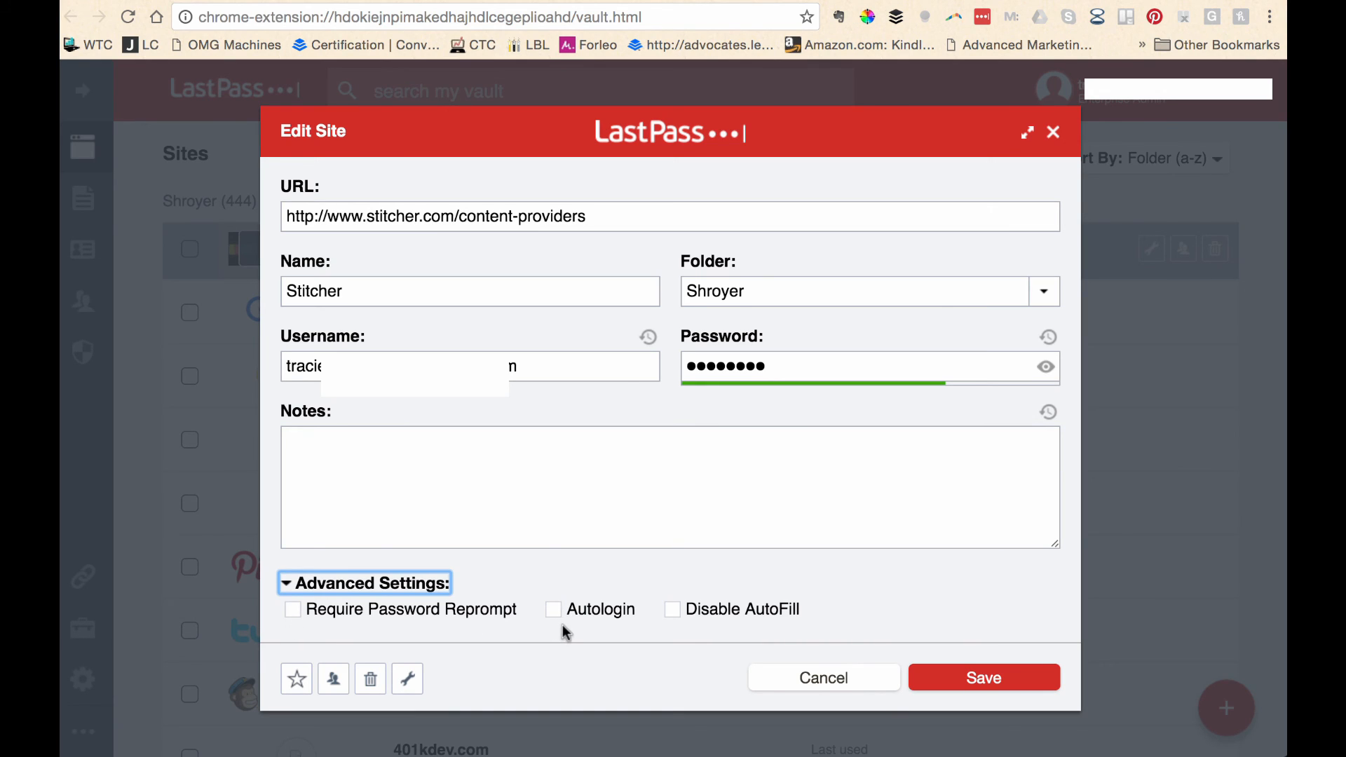
mouse_move(703, 636)
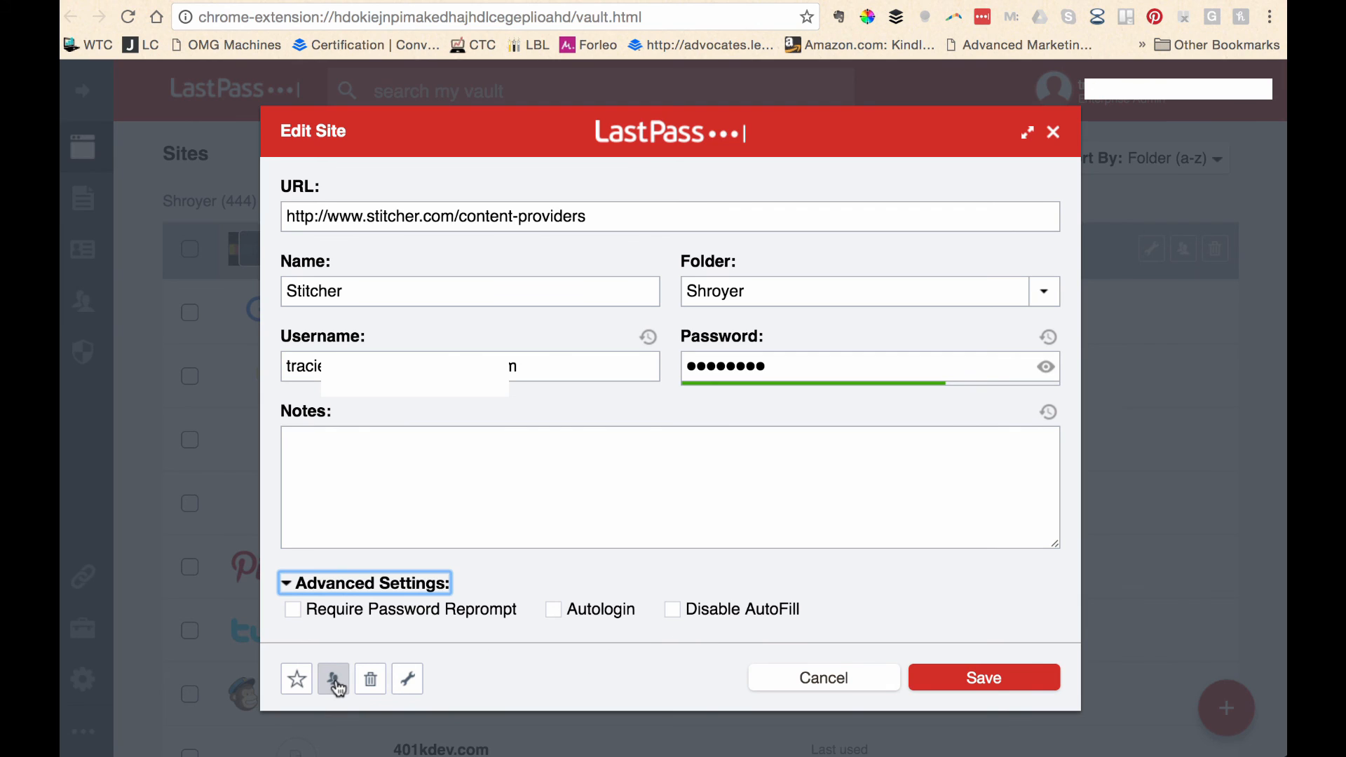
mouse_move(334, 678)
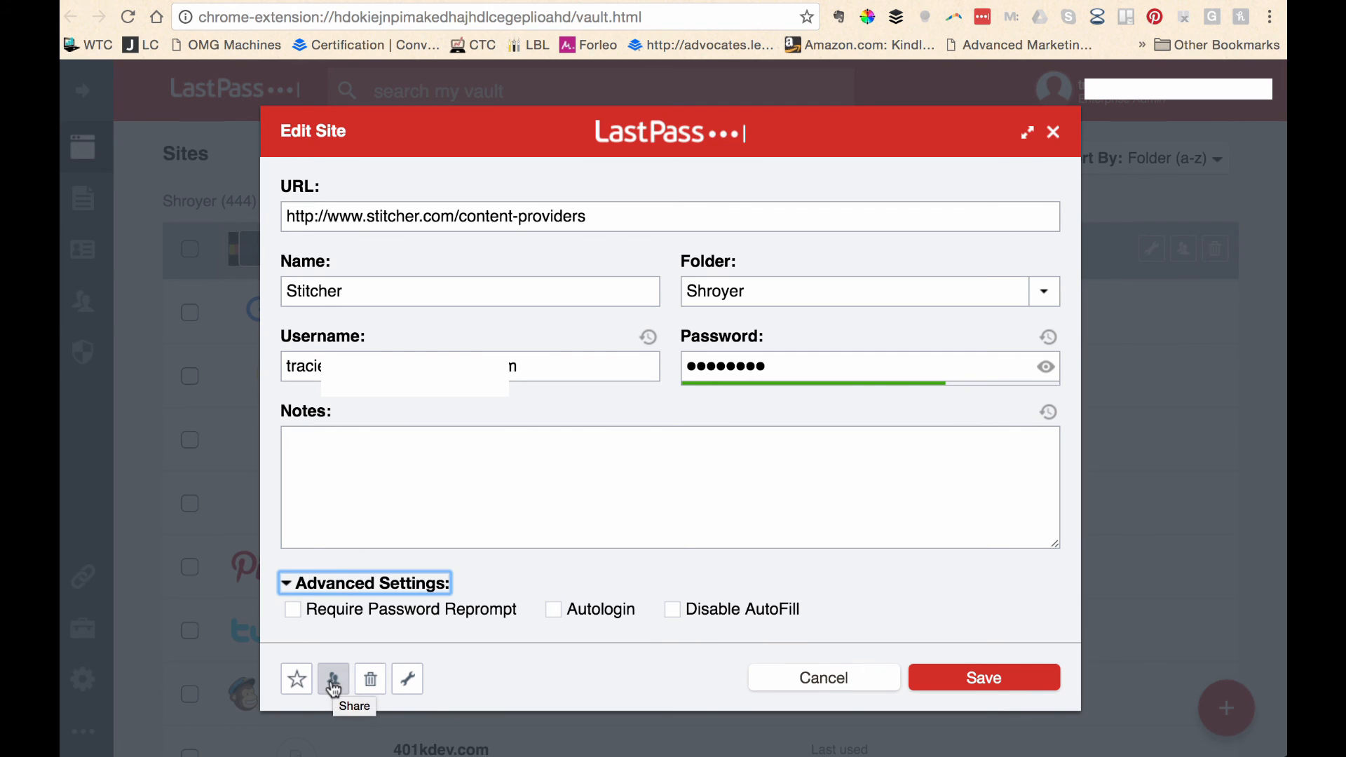
left_click(334, 679)
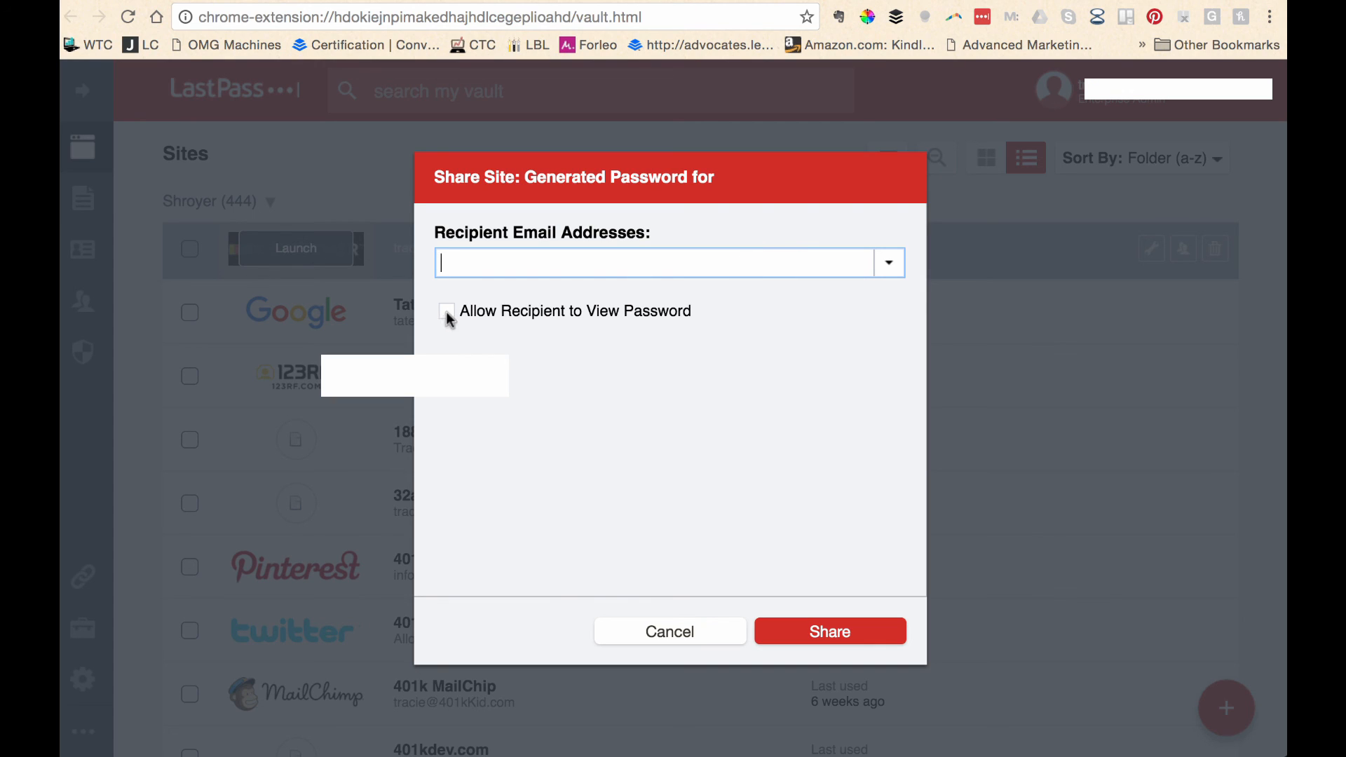
mouse_move(471, 303)
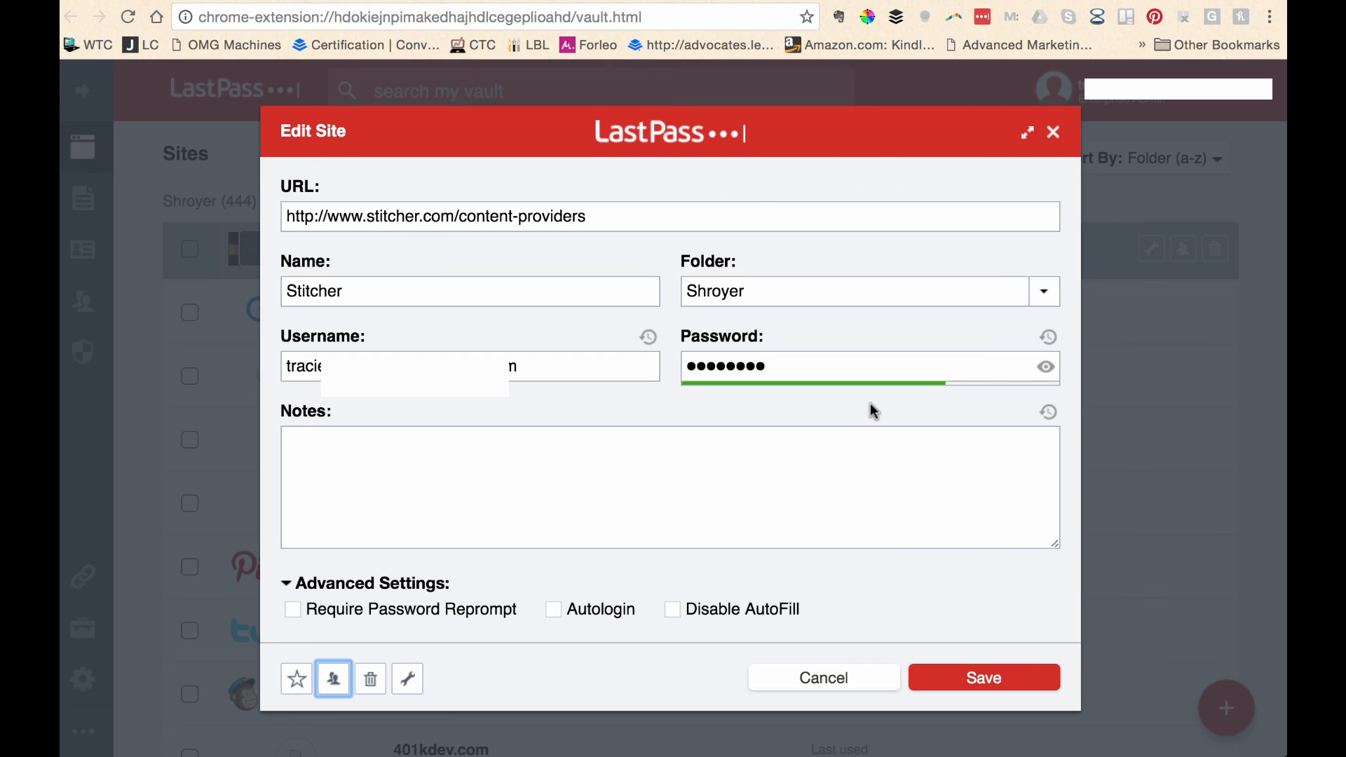
mouse_move(989, 300)
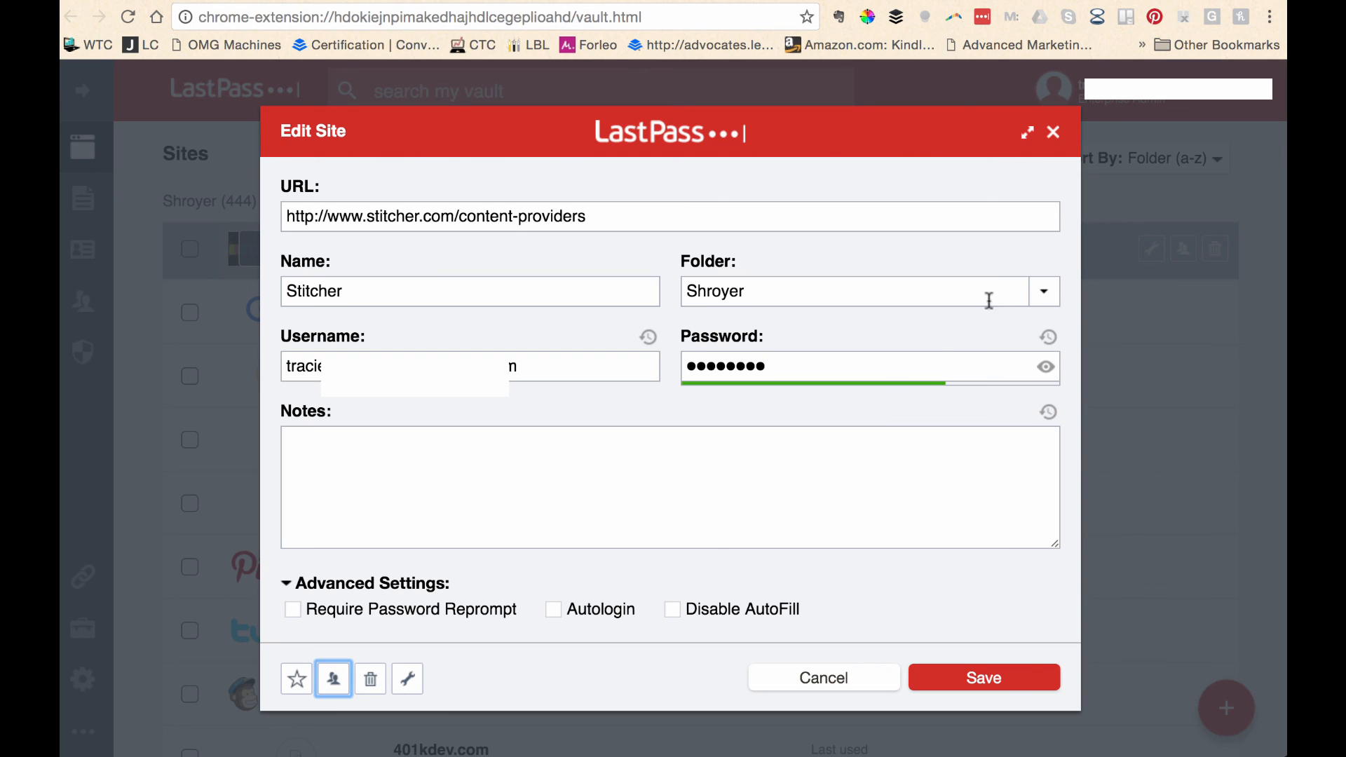
Step: Close the Edit Site dialog unsaved, triggering the Discard Unsaved Changes warning
left_click(1053, 134)
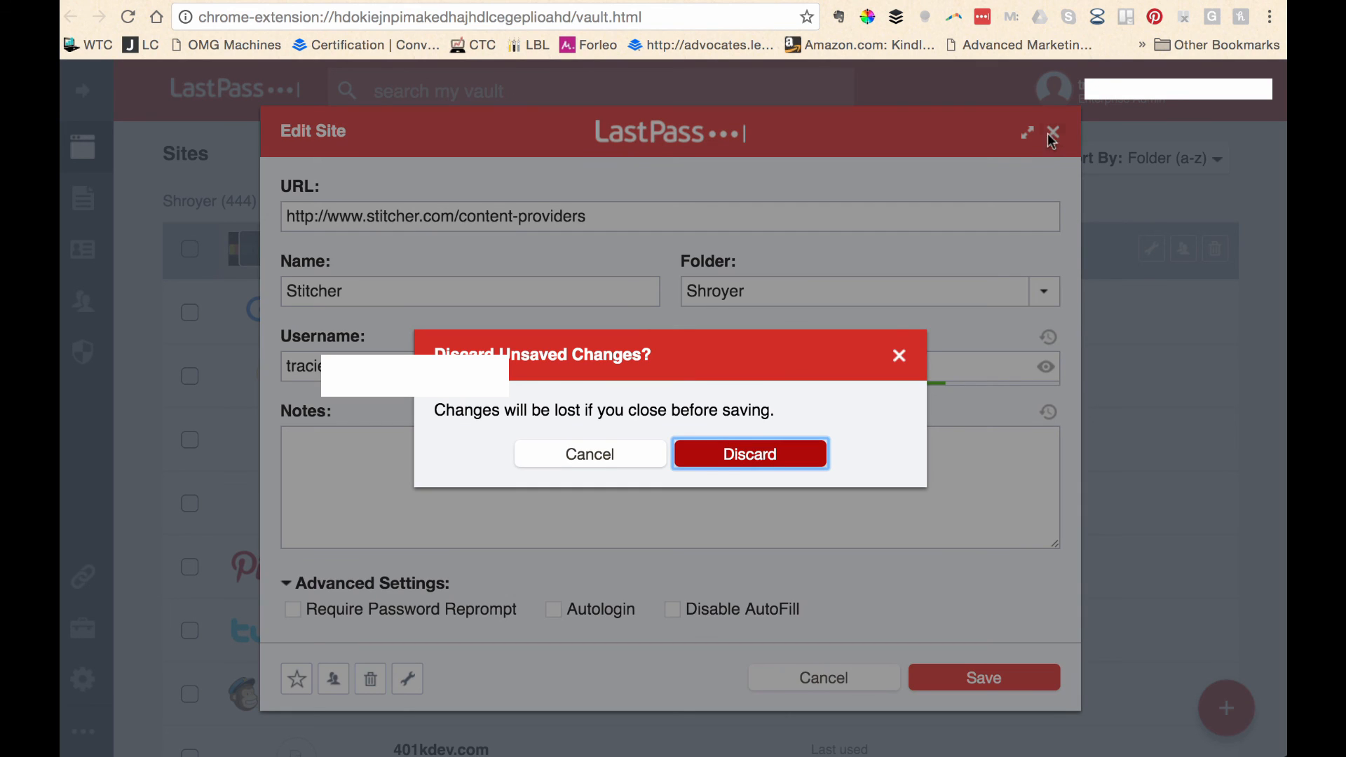